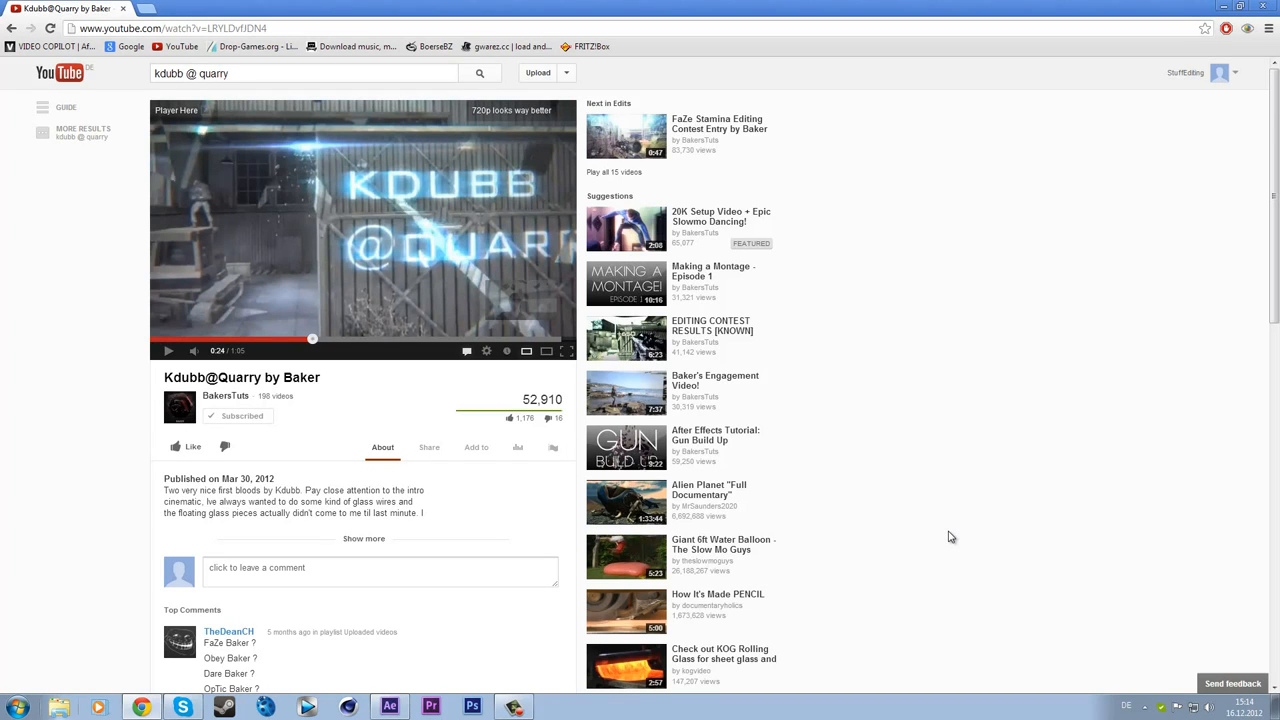
mouse_move(954, 520)
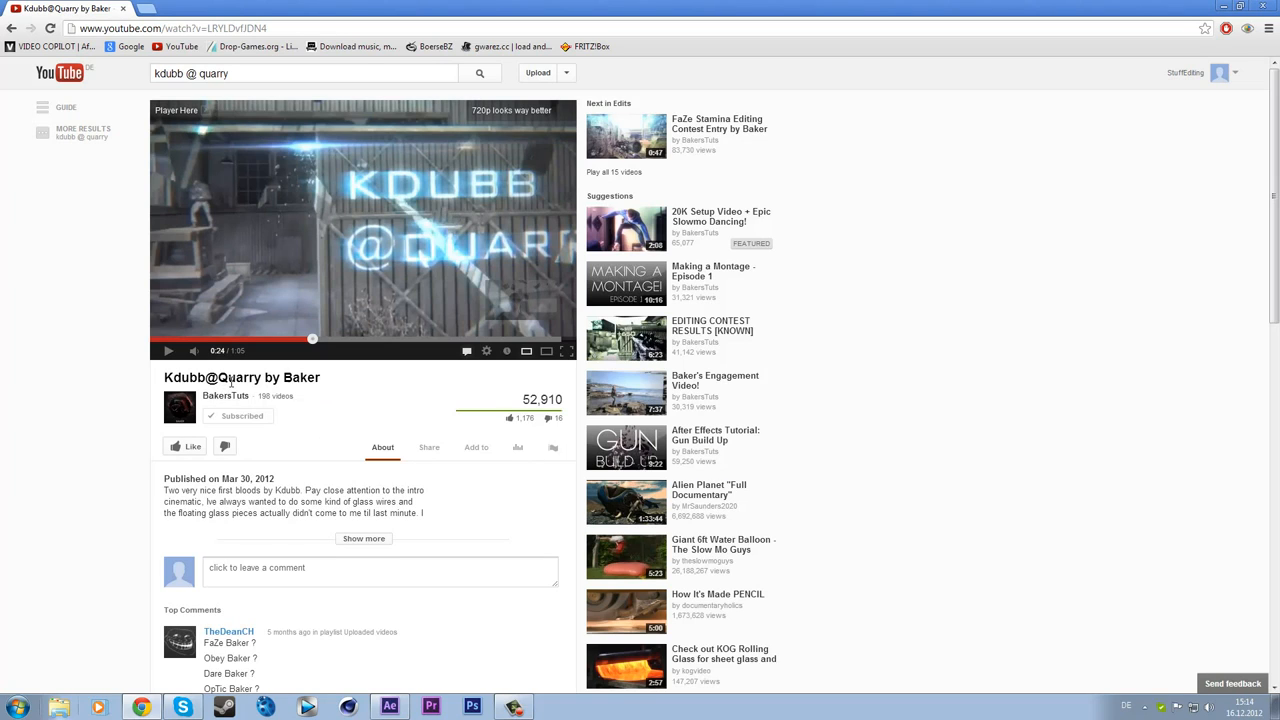
mouse_move(224, 298)
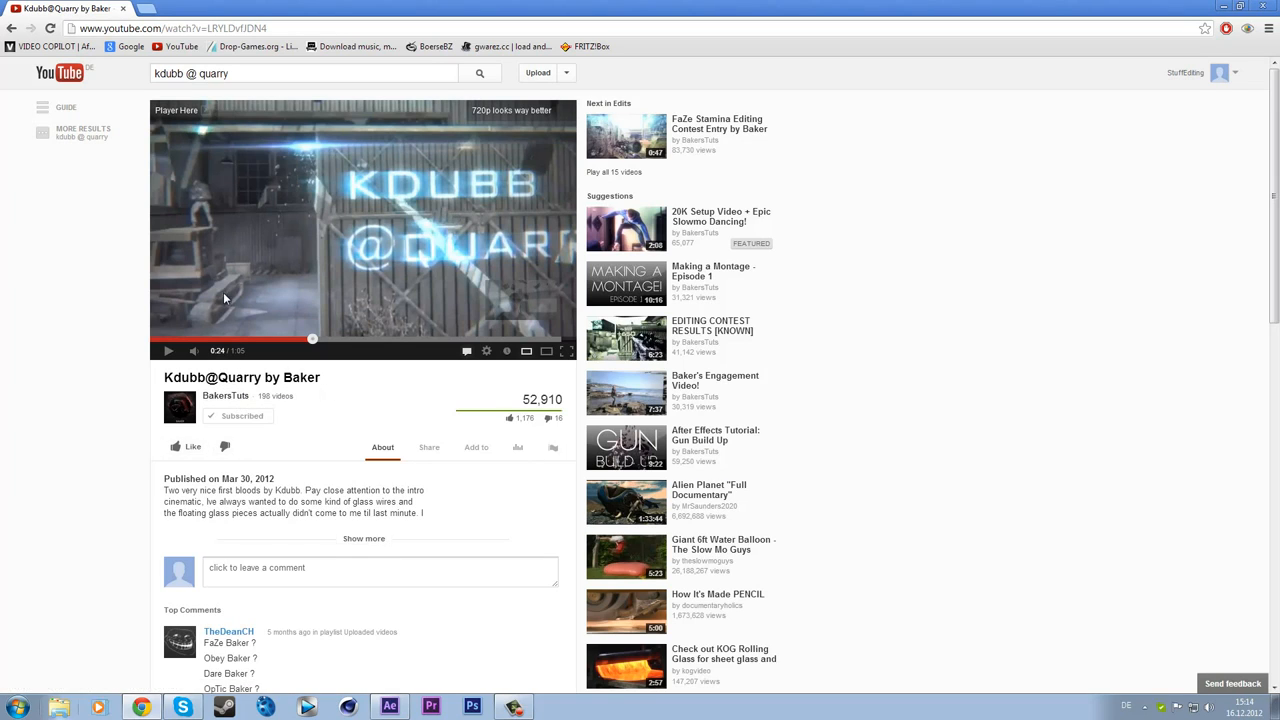
mouse_move(128, 264)
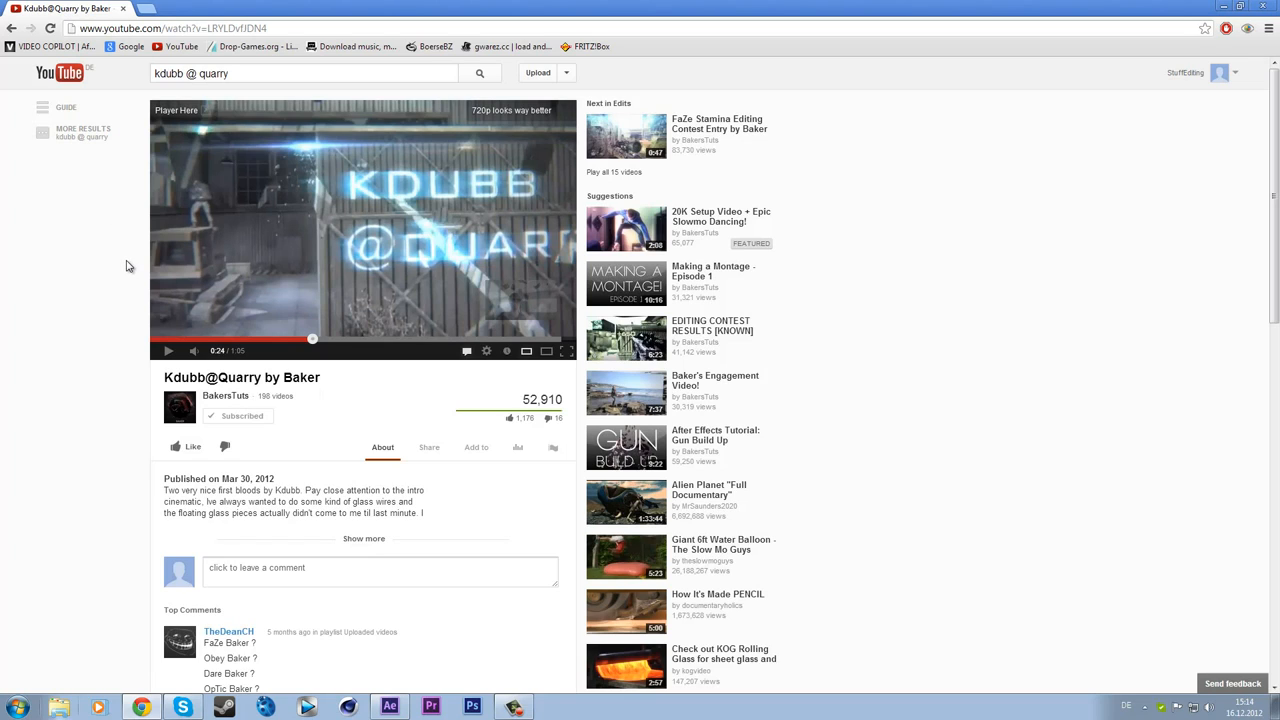
mouse_move(132, 228)
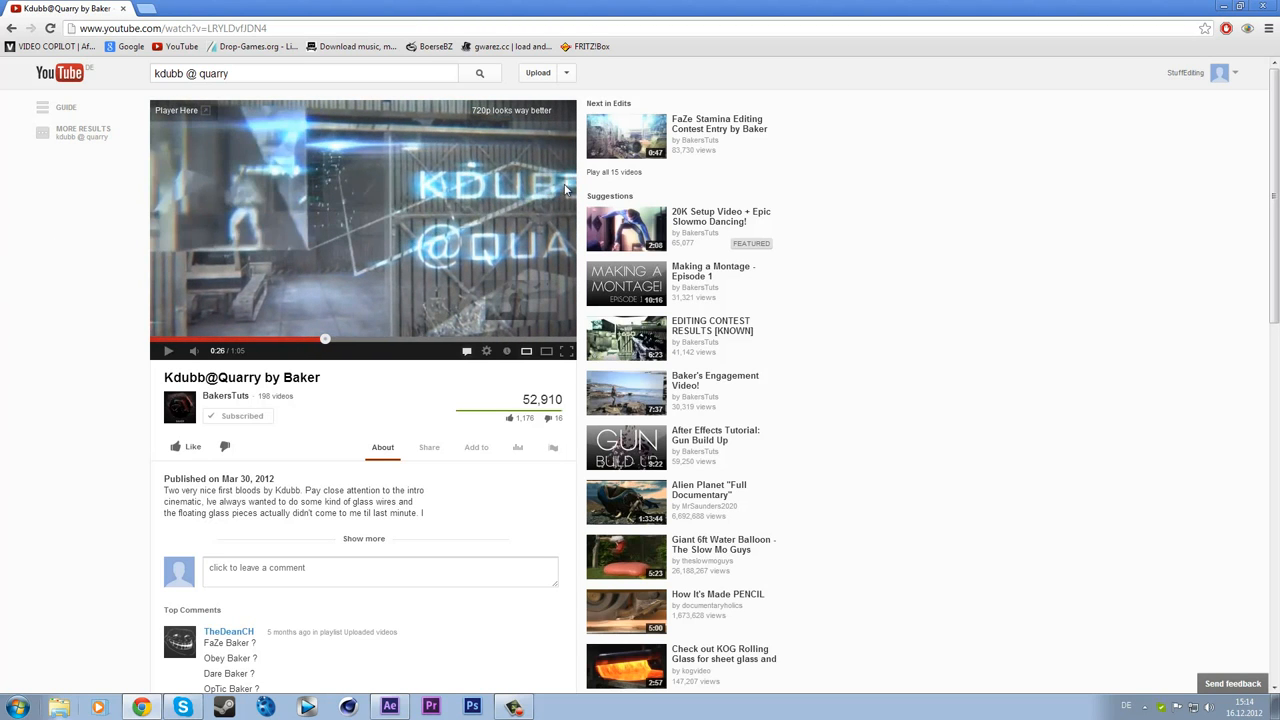
mouse_move(344, 178)
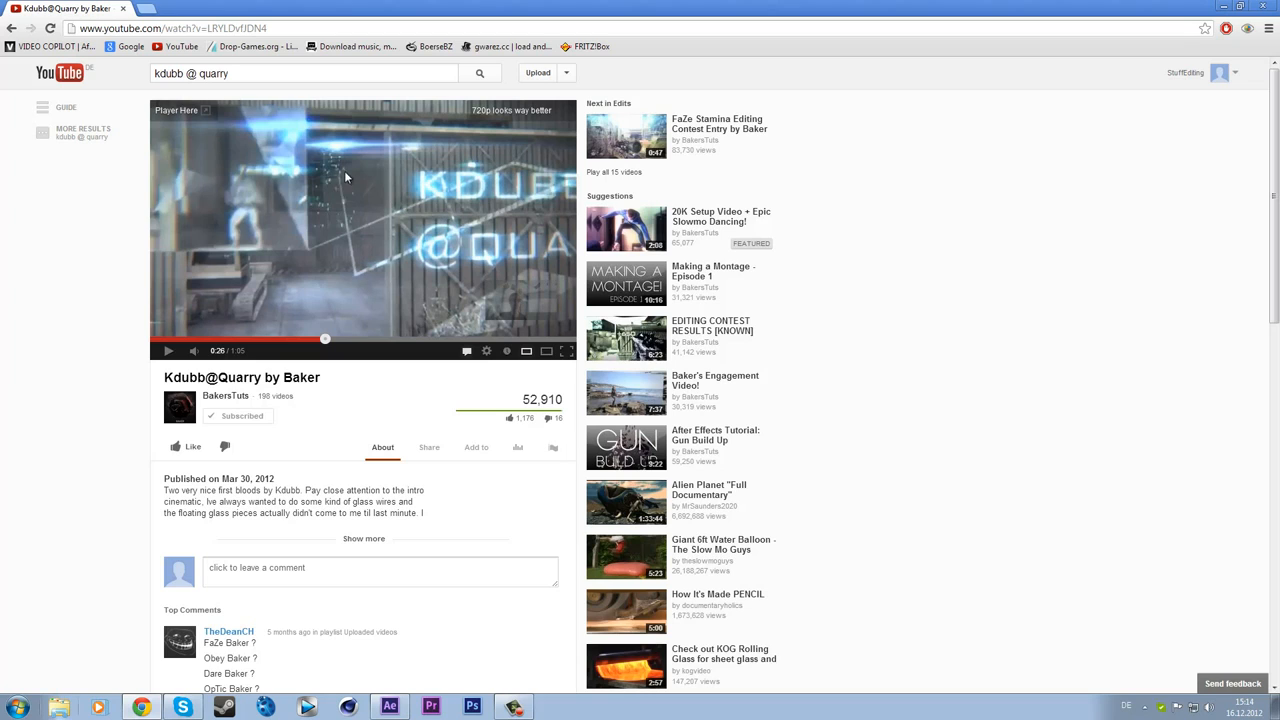
mouse_move(322, 266)
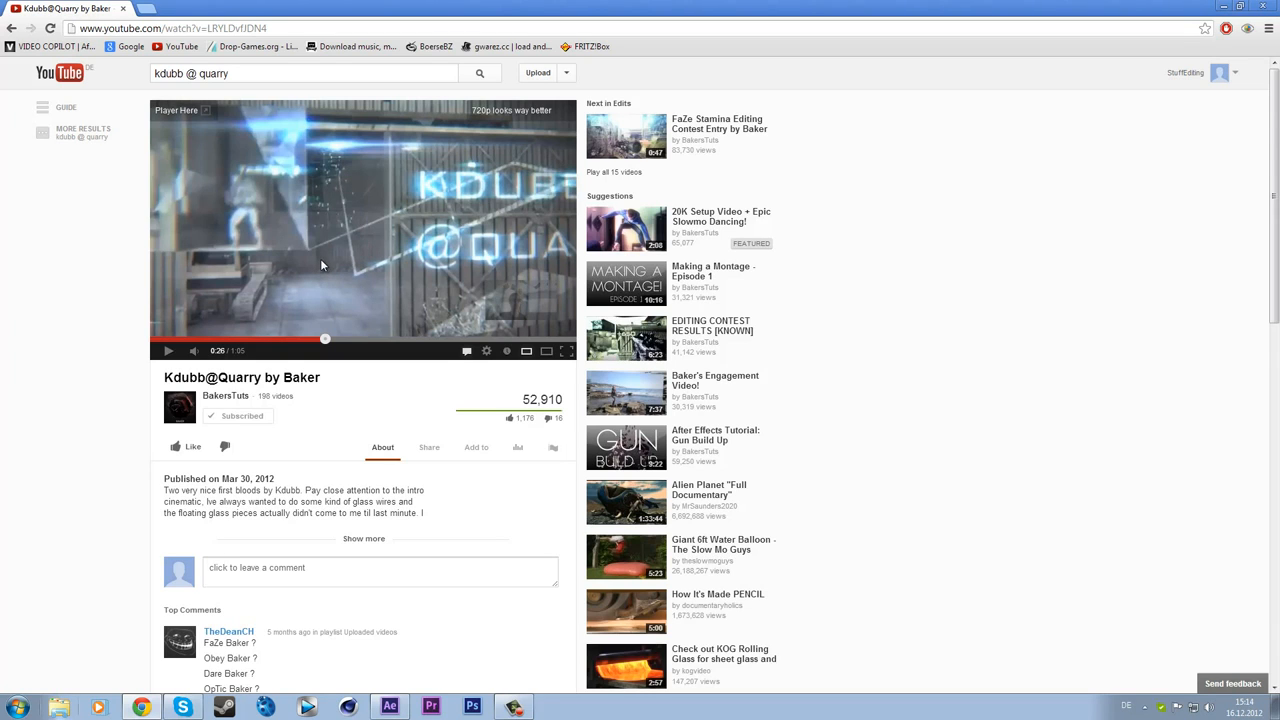
Preview the village footage and select the village_01.mp4 layer before adding 'glass wire'
left_click(168, 352)
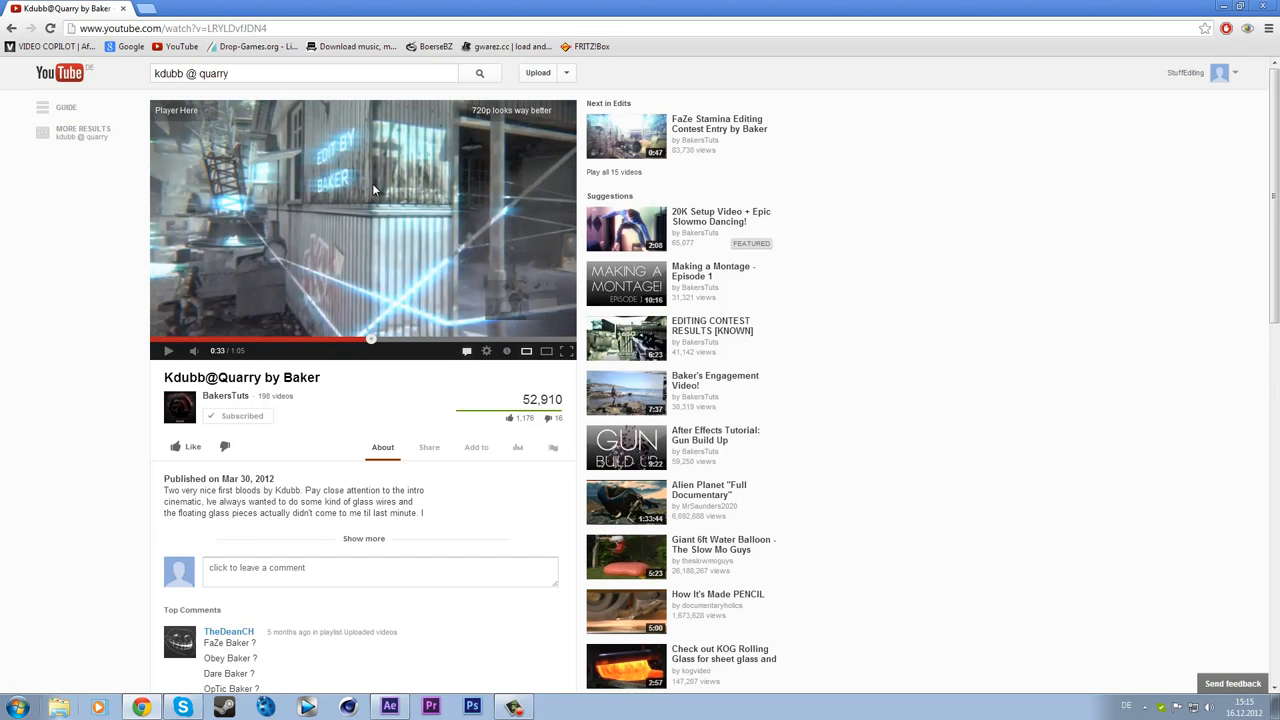
mouse_move(384, 174)
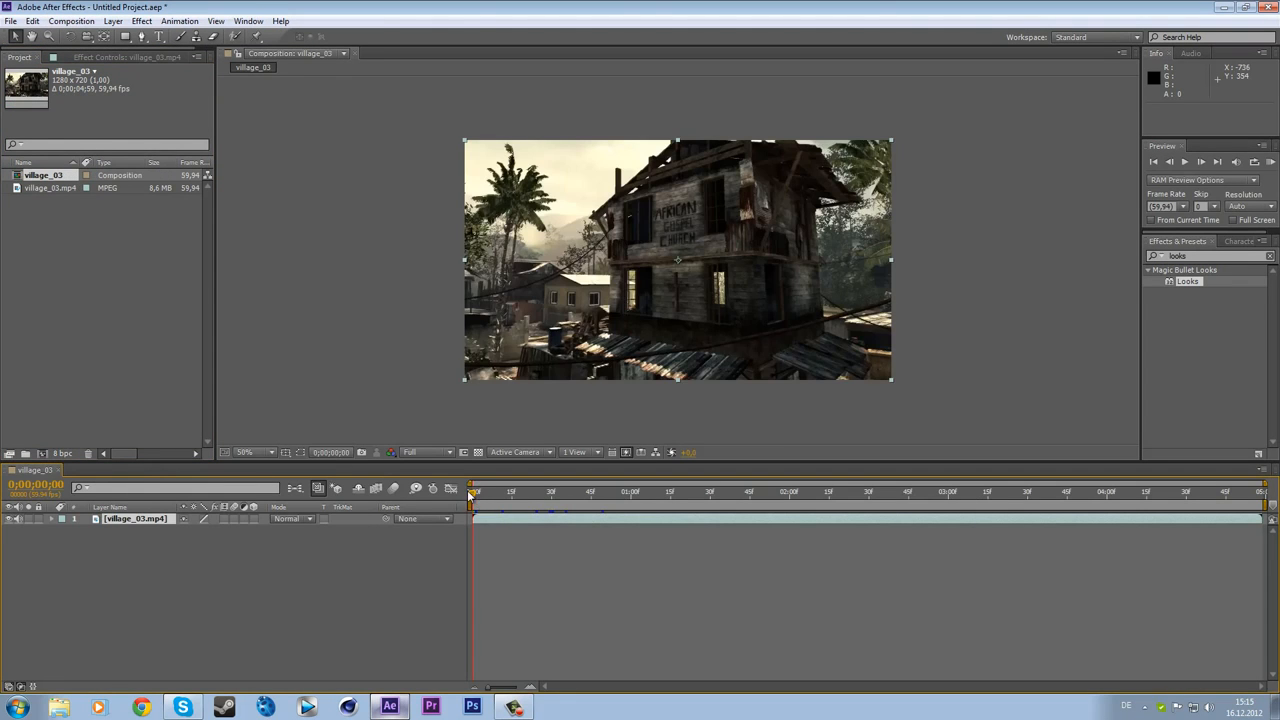
left_click(1018, 494)
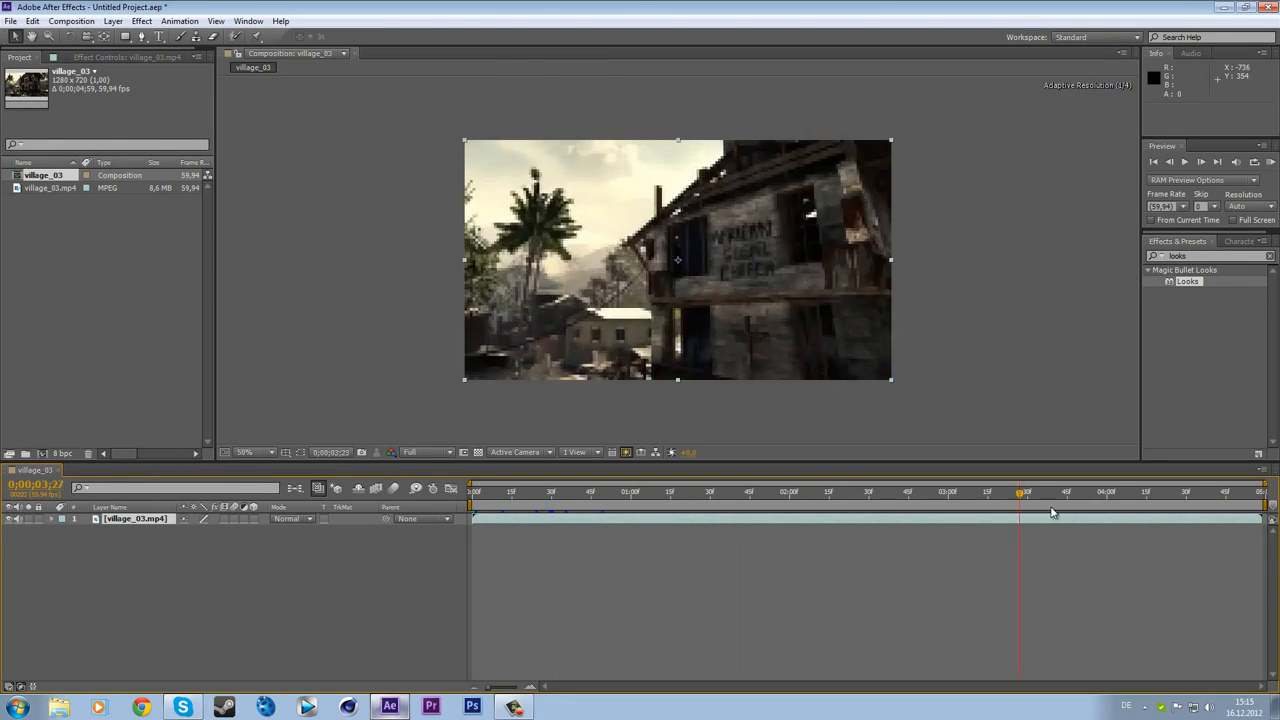
left_click(1004, 492)
type("glass wire")
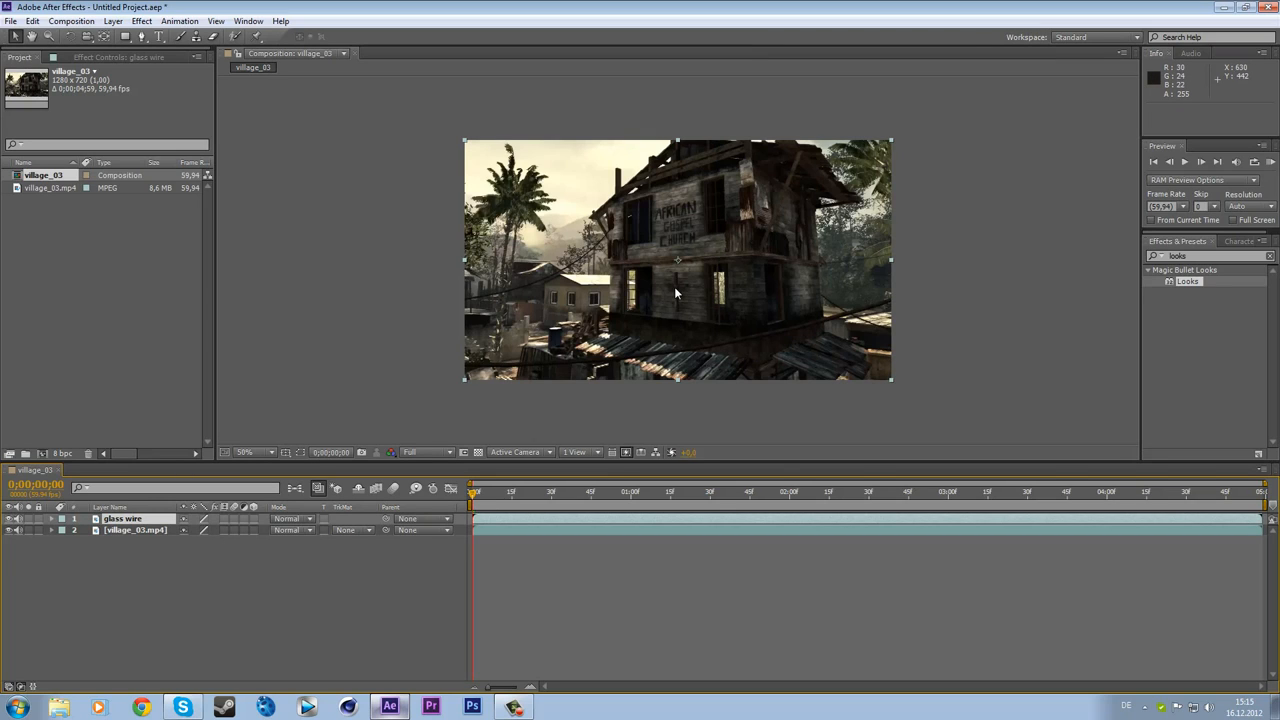
mouse_move(672, 296)
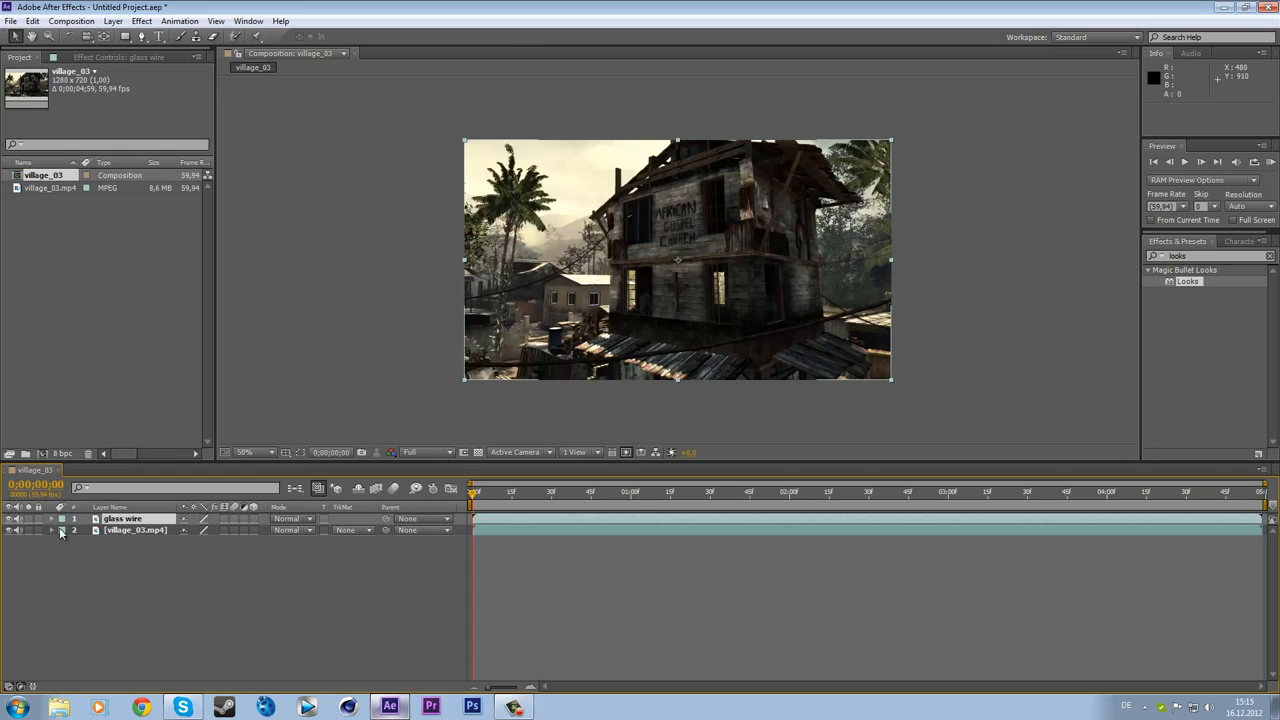
left_click(120, 518)
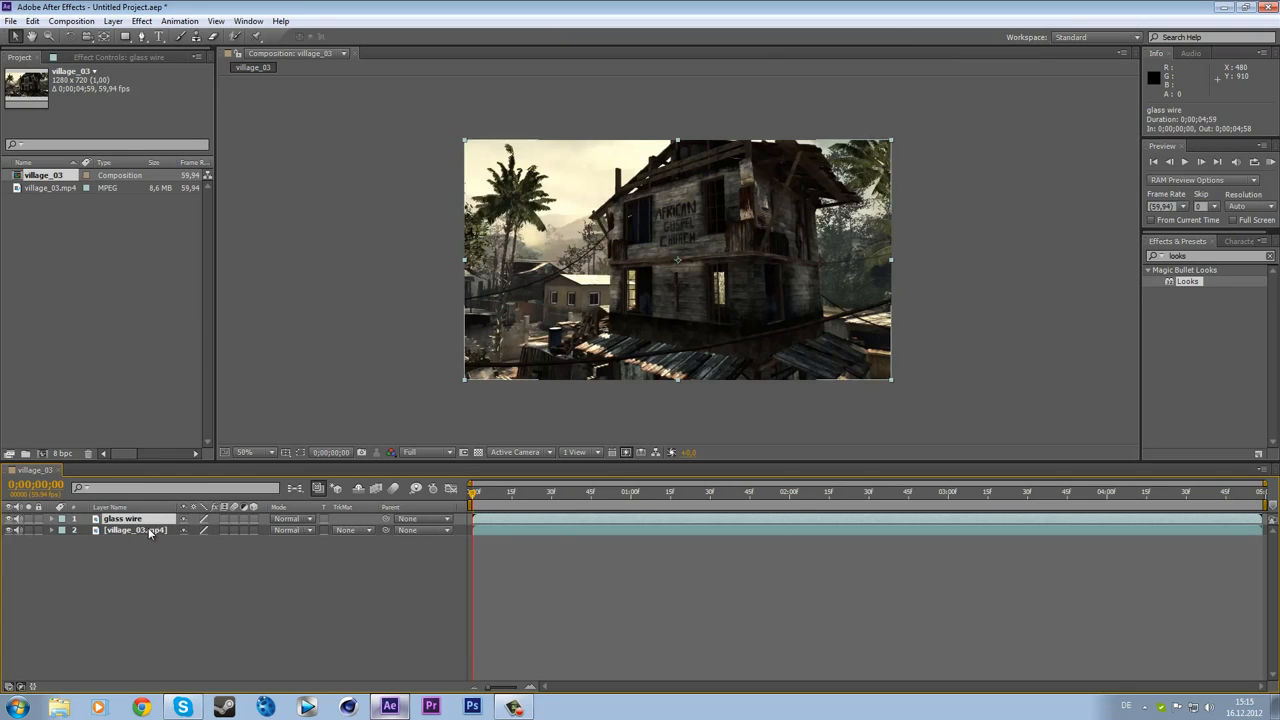
Run Track Camera on the village_01.mp4 layer from its context menu
right_click(136, 532)
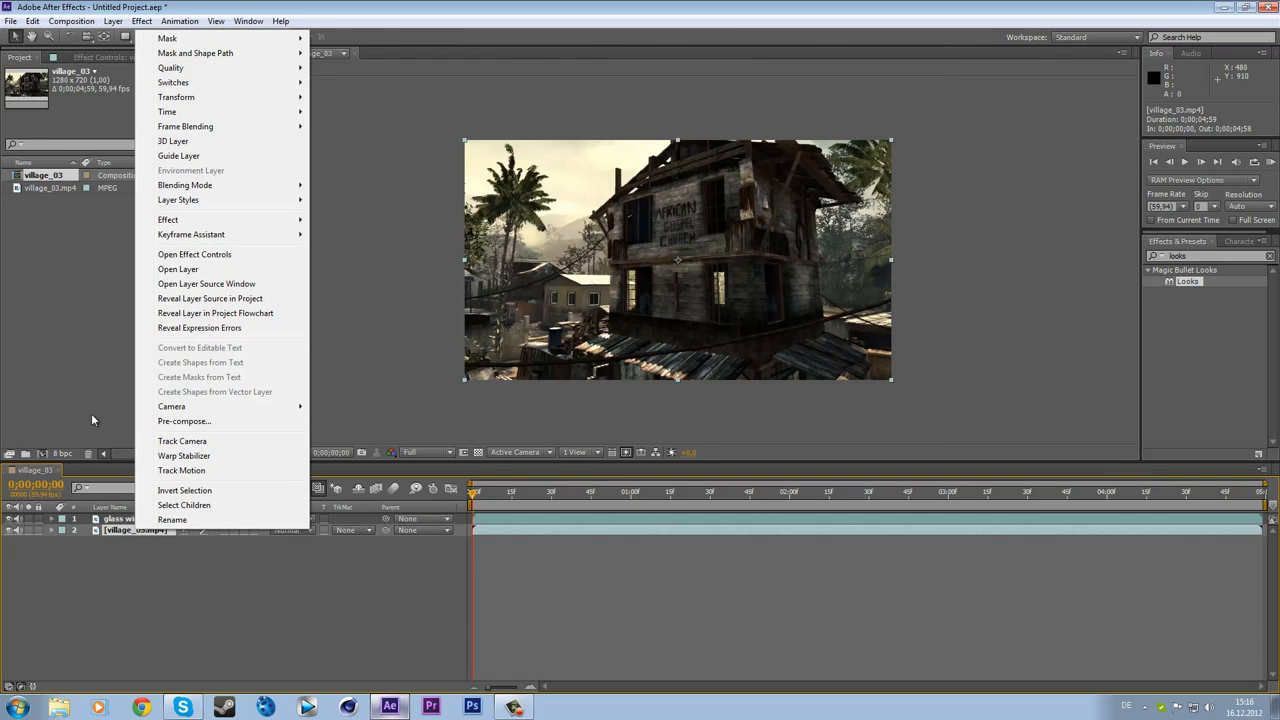
mouse_move(208, 442)
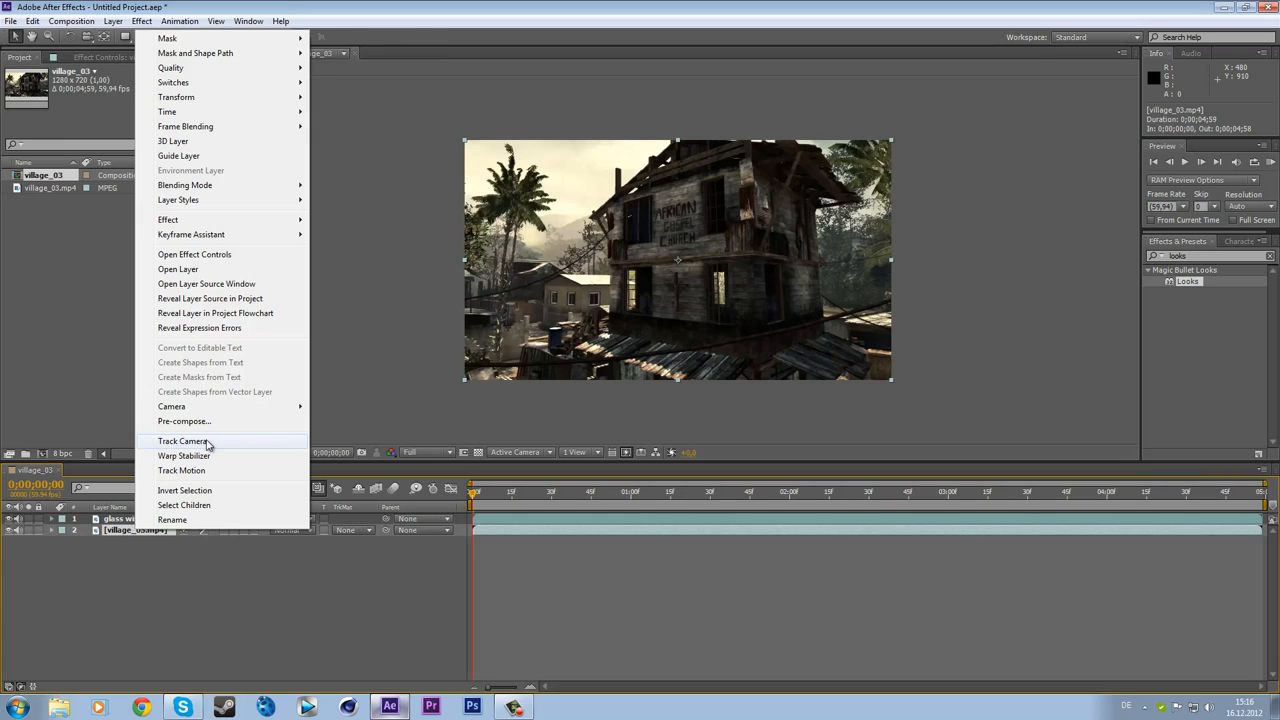
left_click(184, 442)
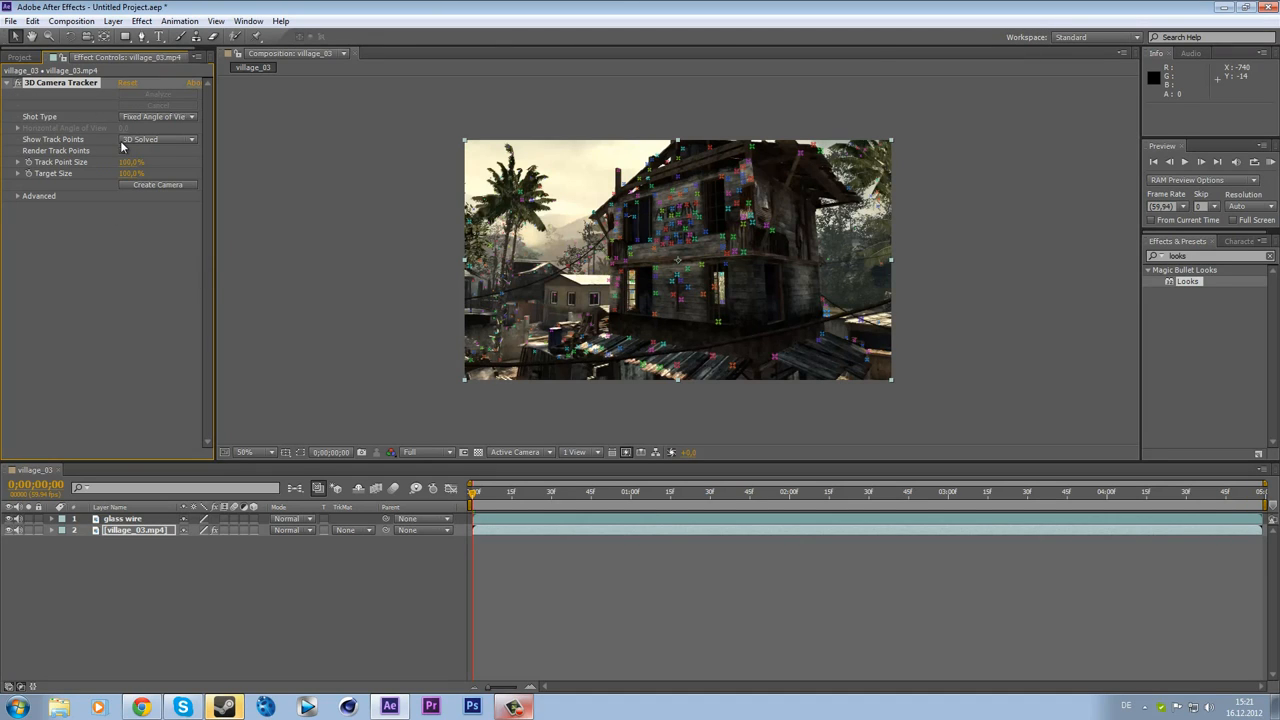
mouse_move(648, 228)
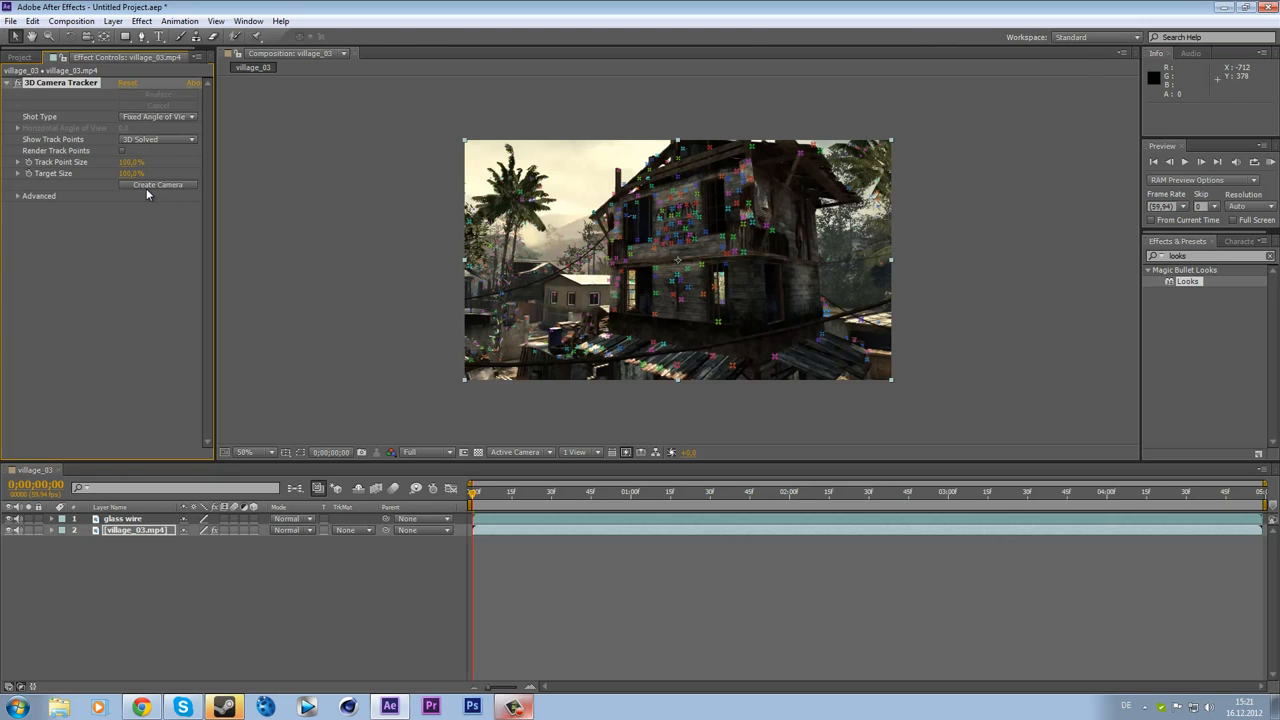
Create the 3D Tracker Camera and switch the glass wire layer to 3D
left_click(156, 184)
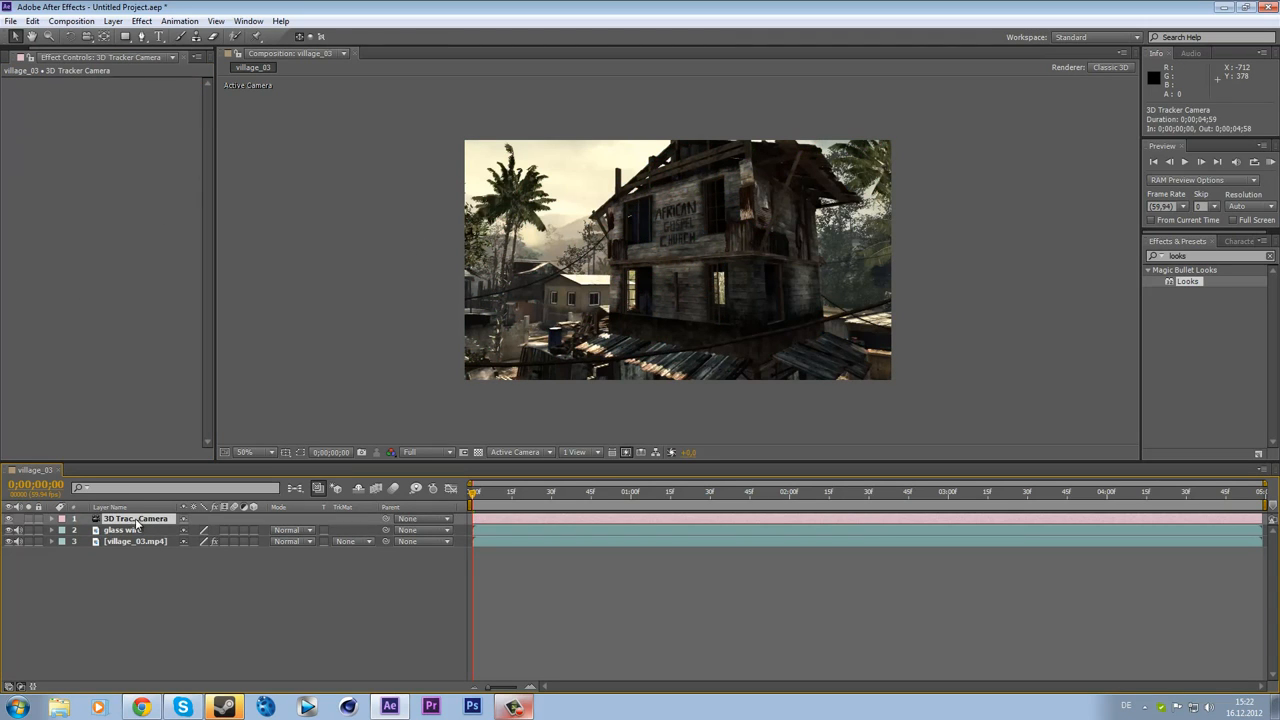
left_click(128, 530)
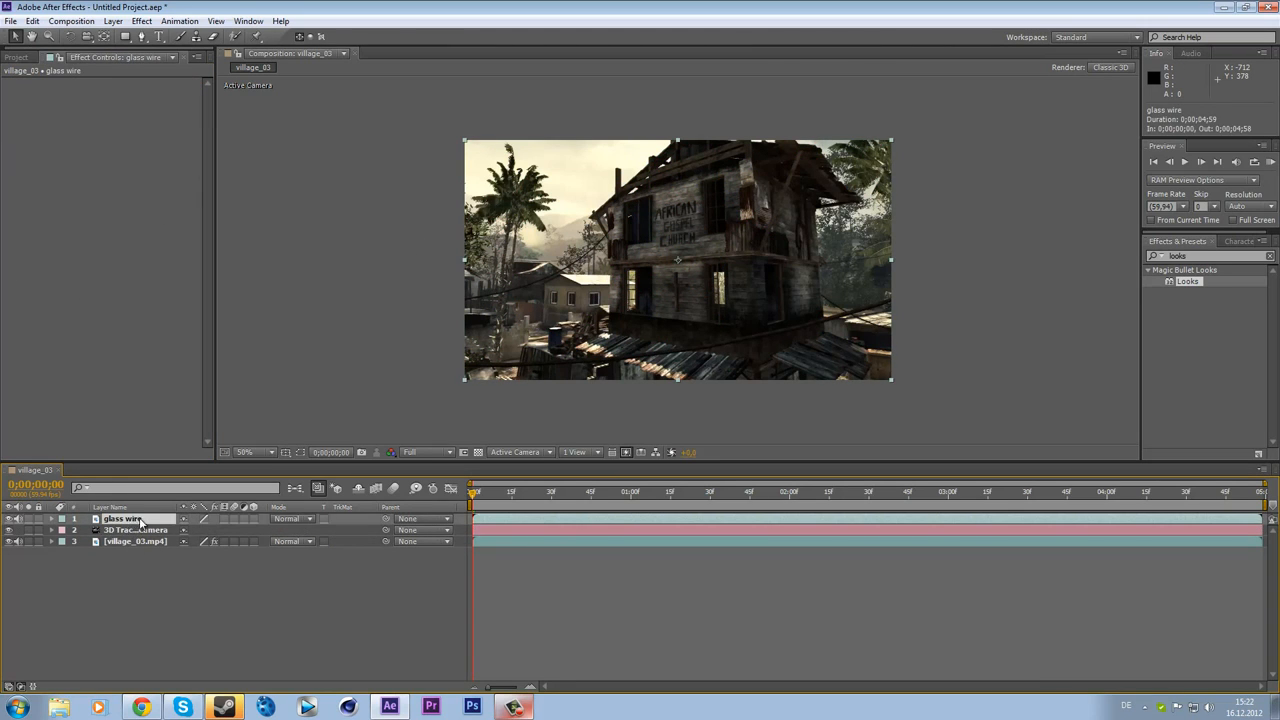
left_click(136, 542)
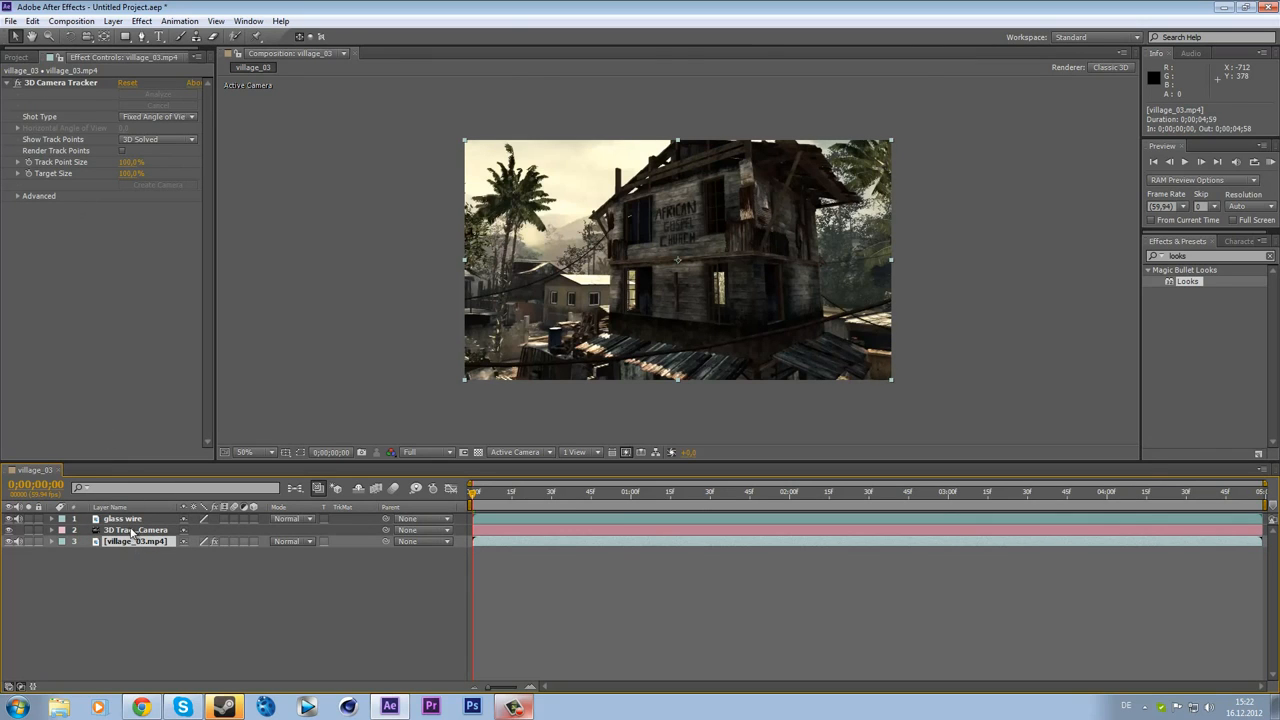
left_click(120, 518)
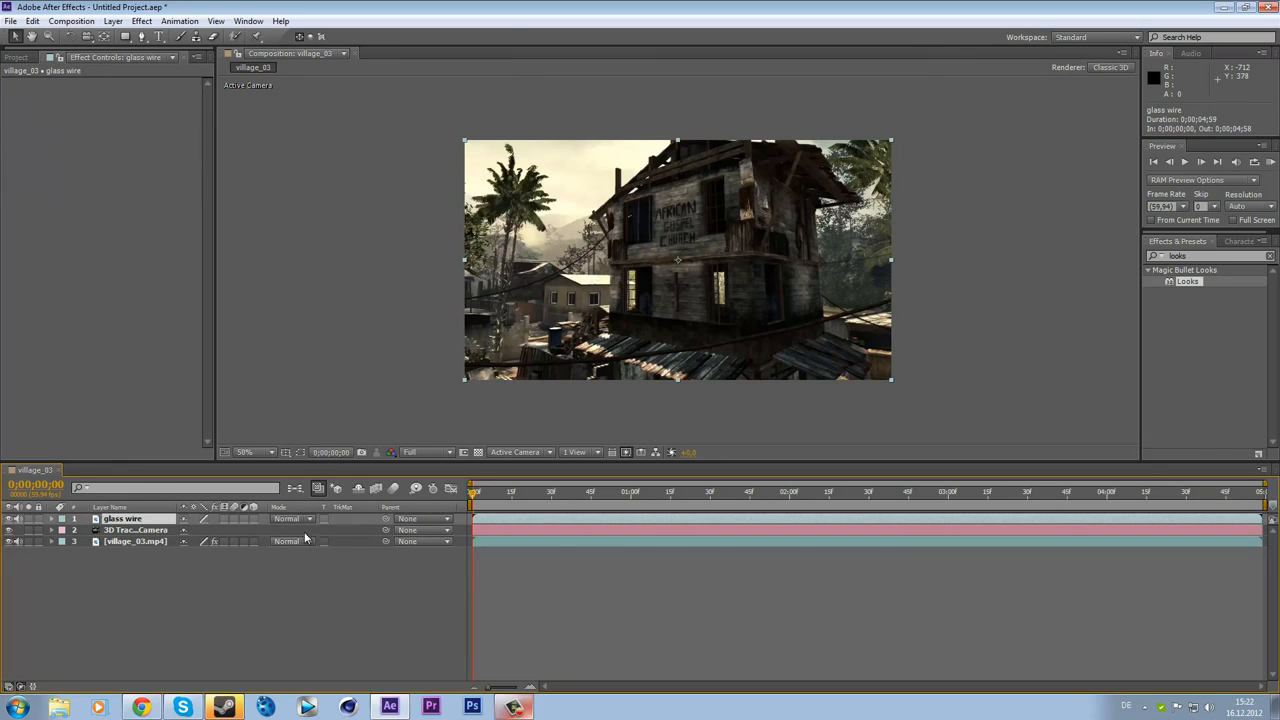
left_click(472, 492)
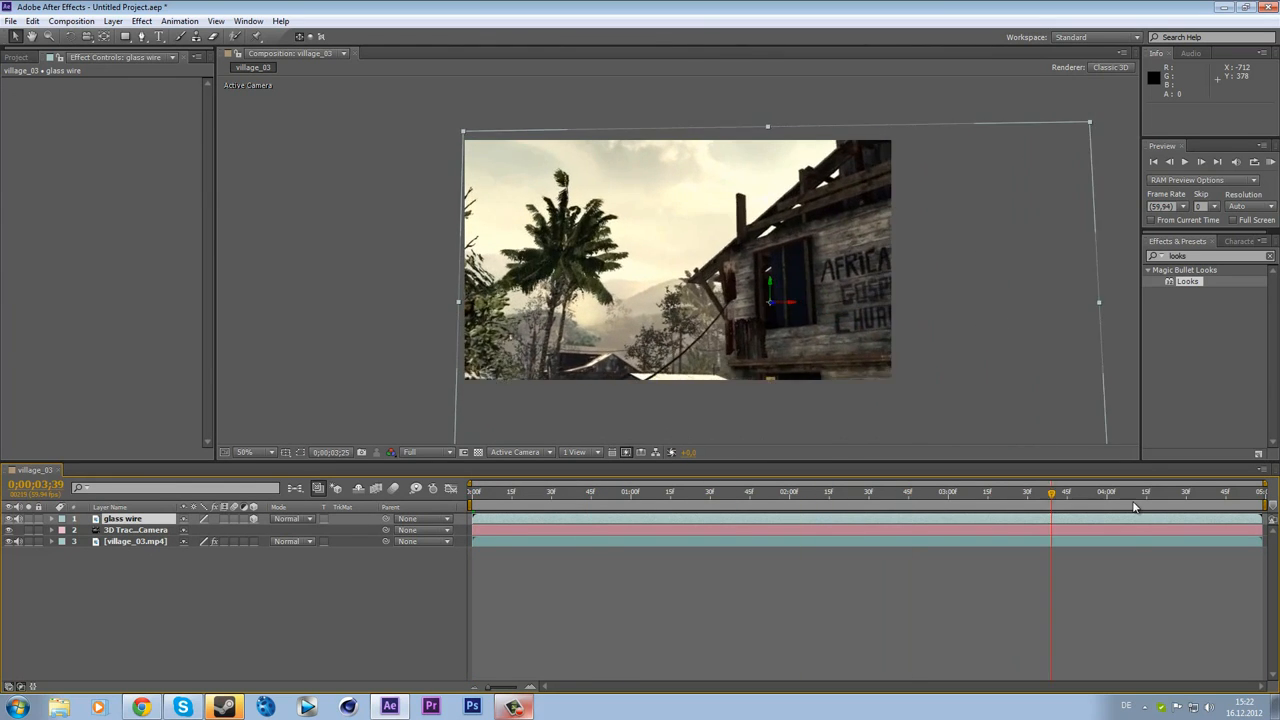
Scrub later into the shot to check the glass wire follows the camera
left_click(1260, 504)
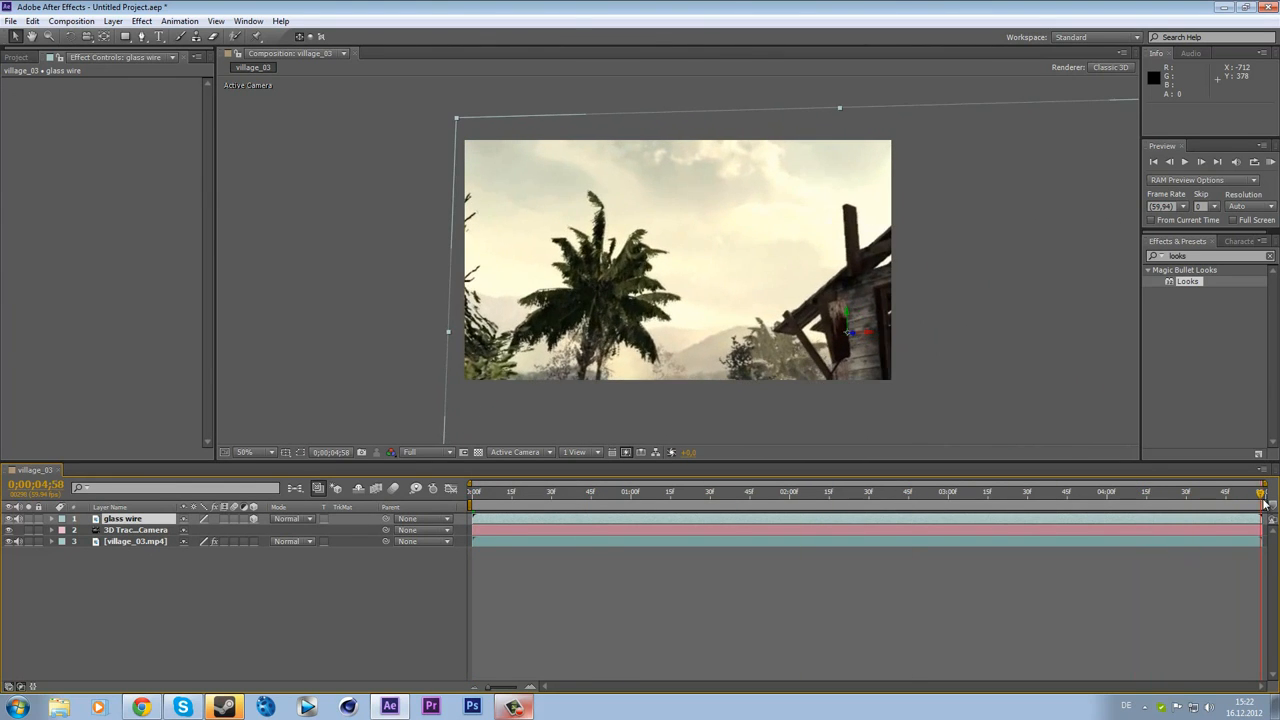
left_click(872, 492)
type("stroke")
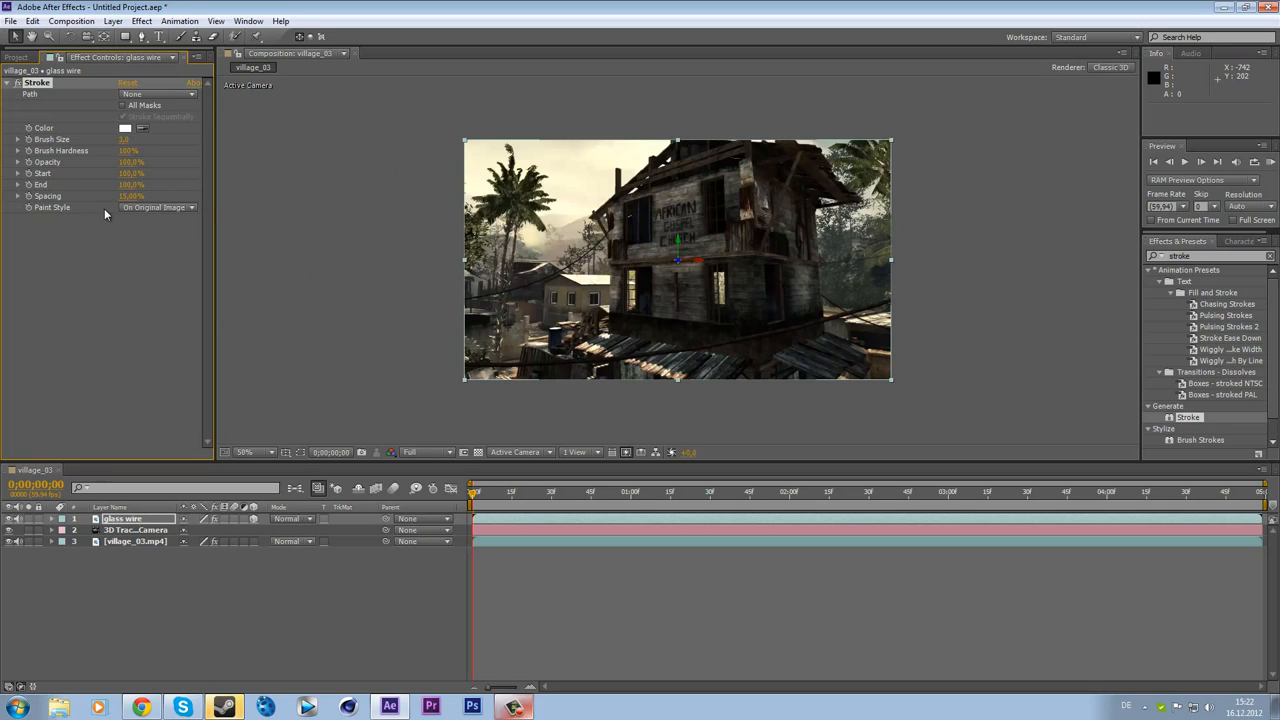
Set the Stroke's Paint Style to Reveal Original Image and move slightly later
left_click(156, 206)
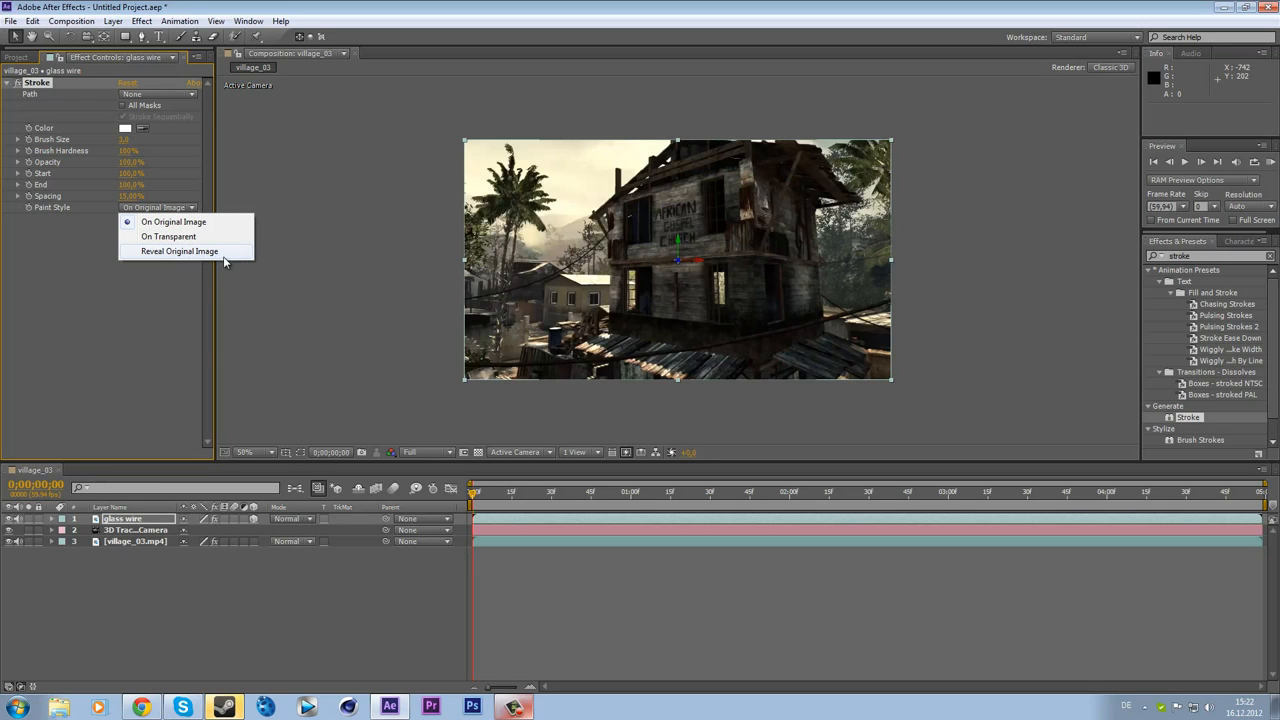
left_click(180, 252)
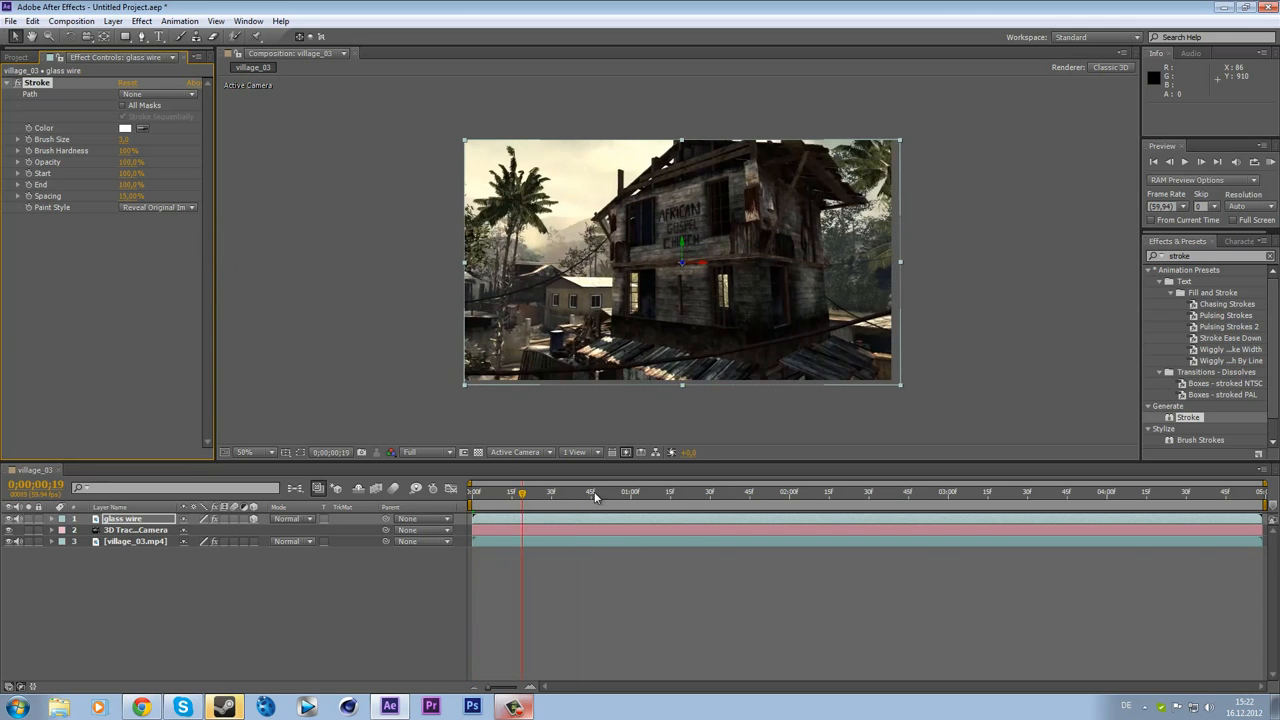
left_click(668, 492)
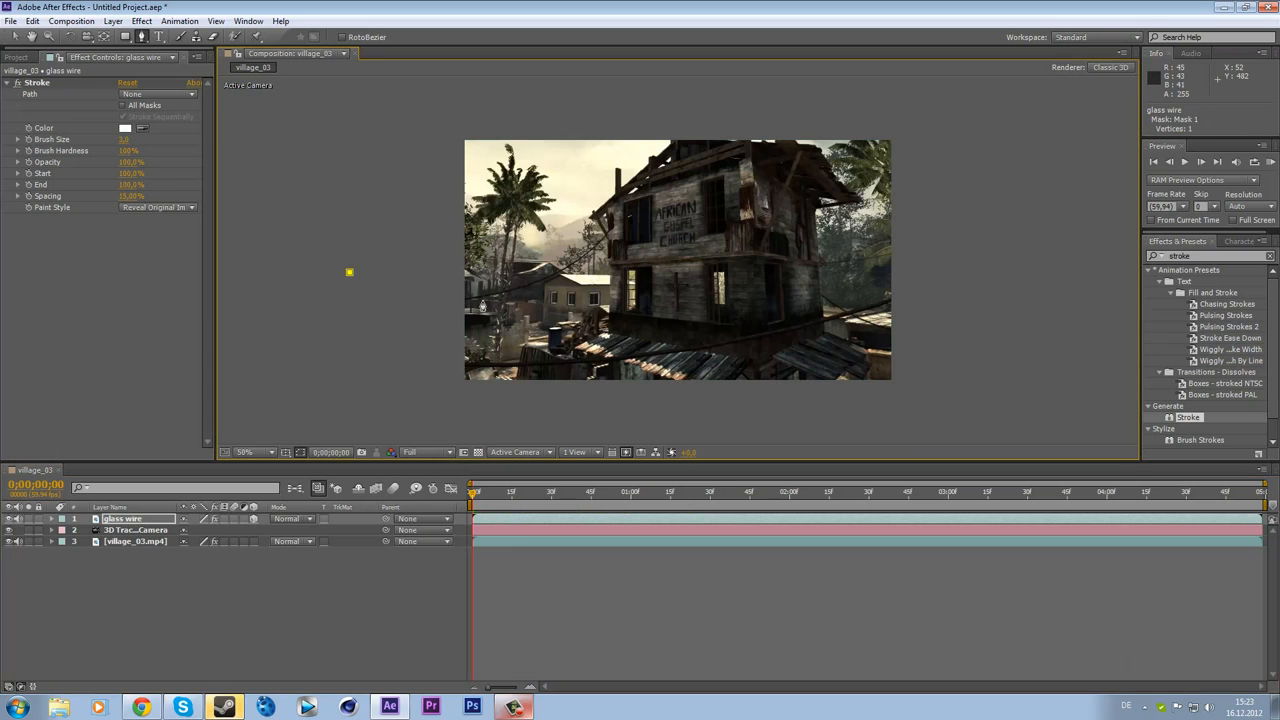
Draw a curved mask path toward the house and set the Stroke's Path to Mask 1
left_click(664, 256)
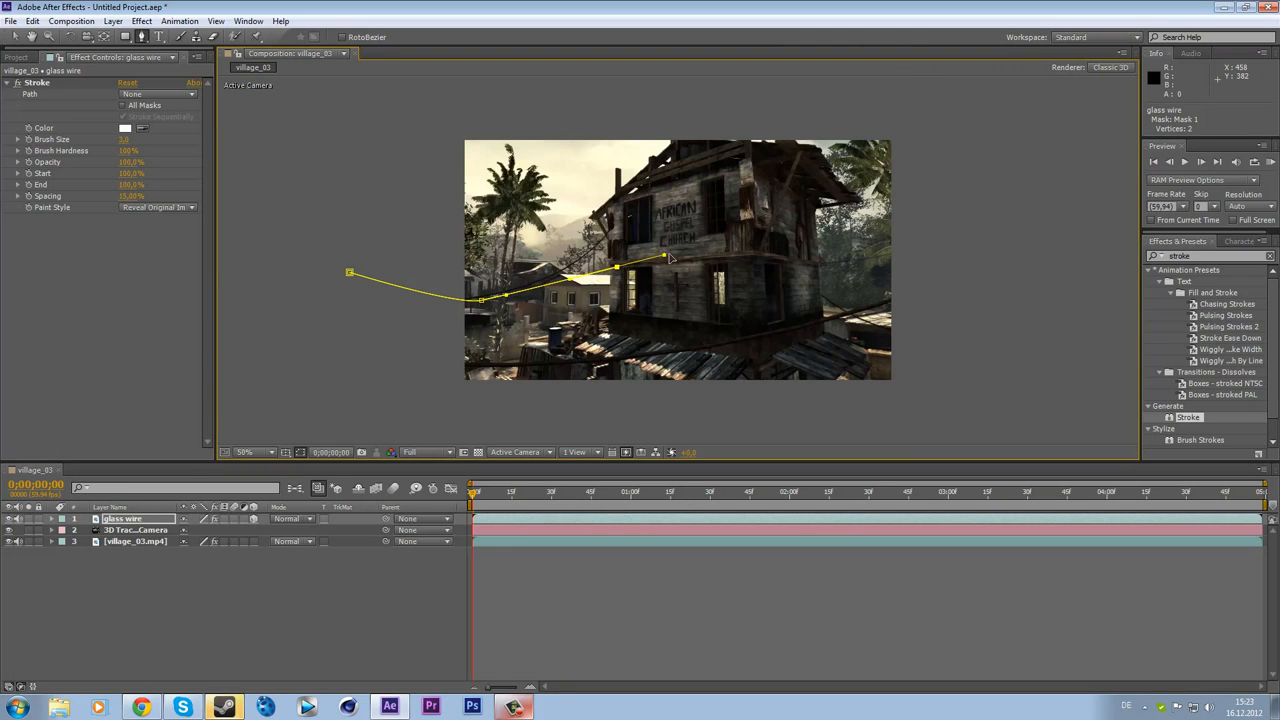
left_click(1016, 280)
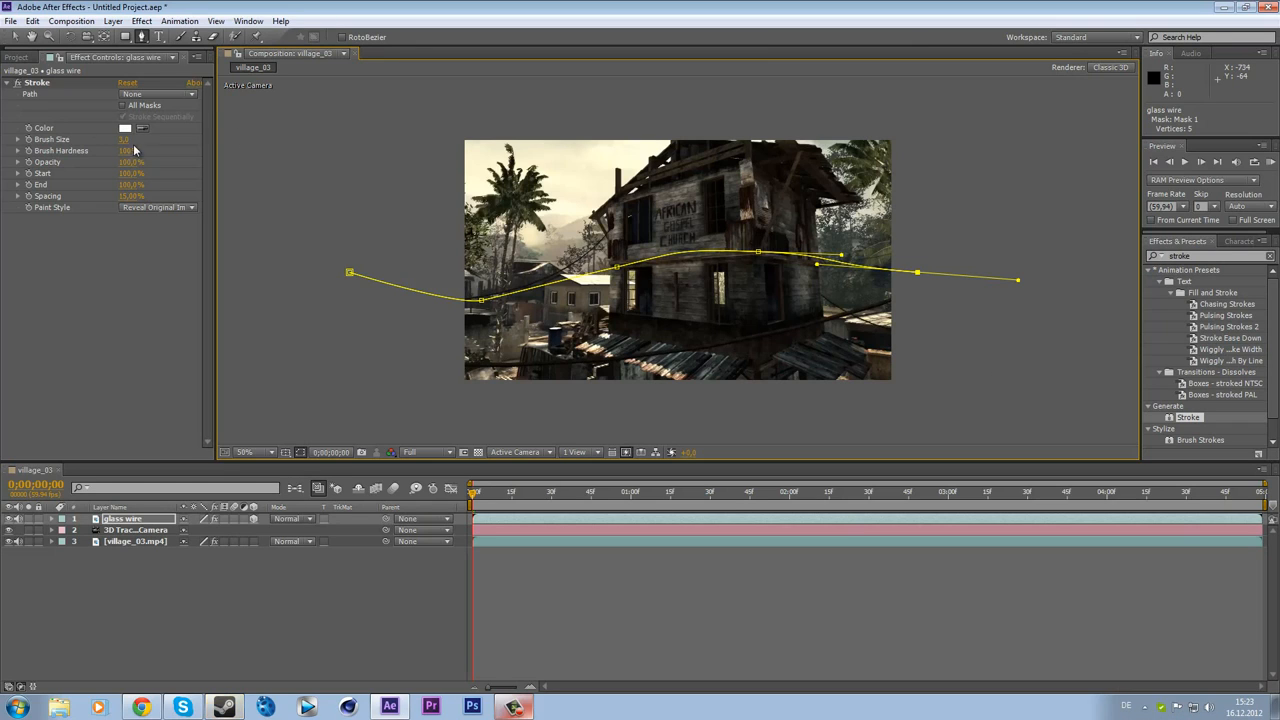
left_click(156, 92)
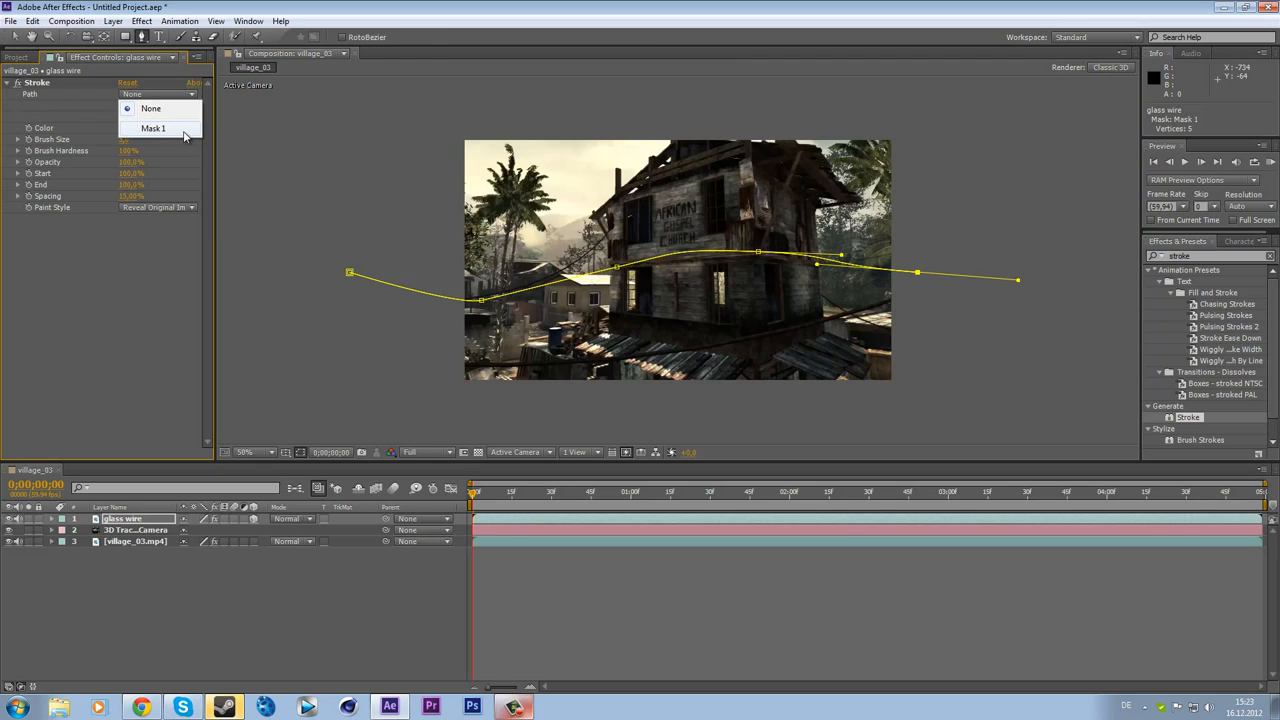
left_click(152, 128)
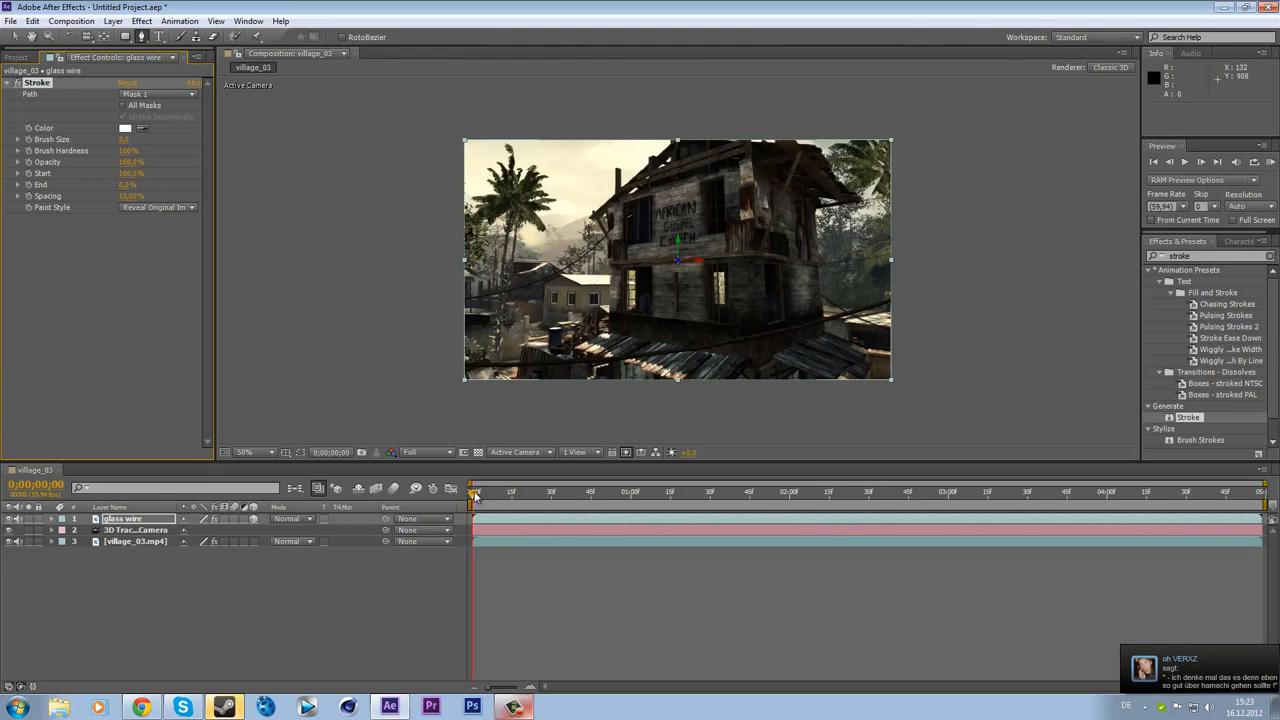
Hide mask path visibility in the viewer and search 'mag' in Effects & Presets
left_click(822, 492)
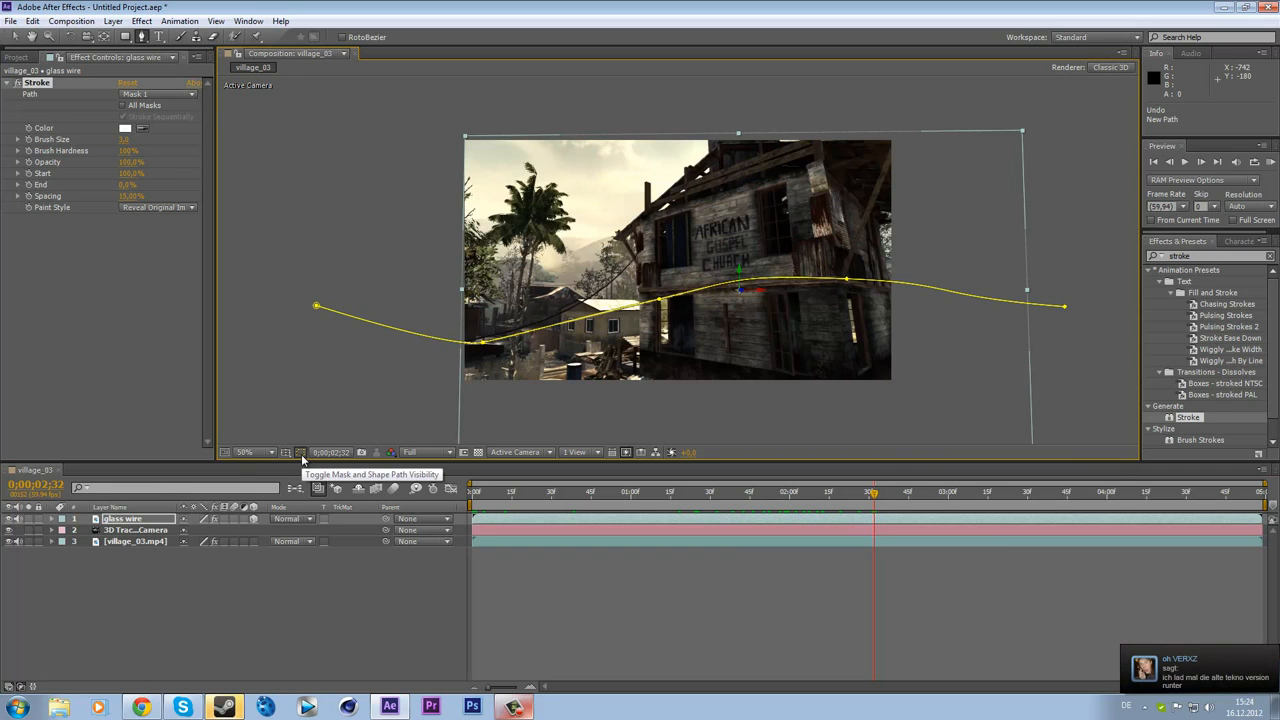
left_click(300, 452)
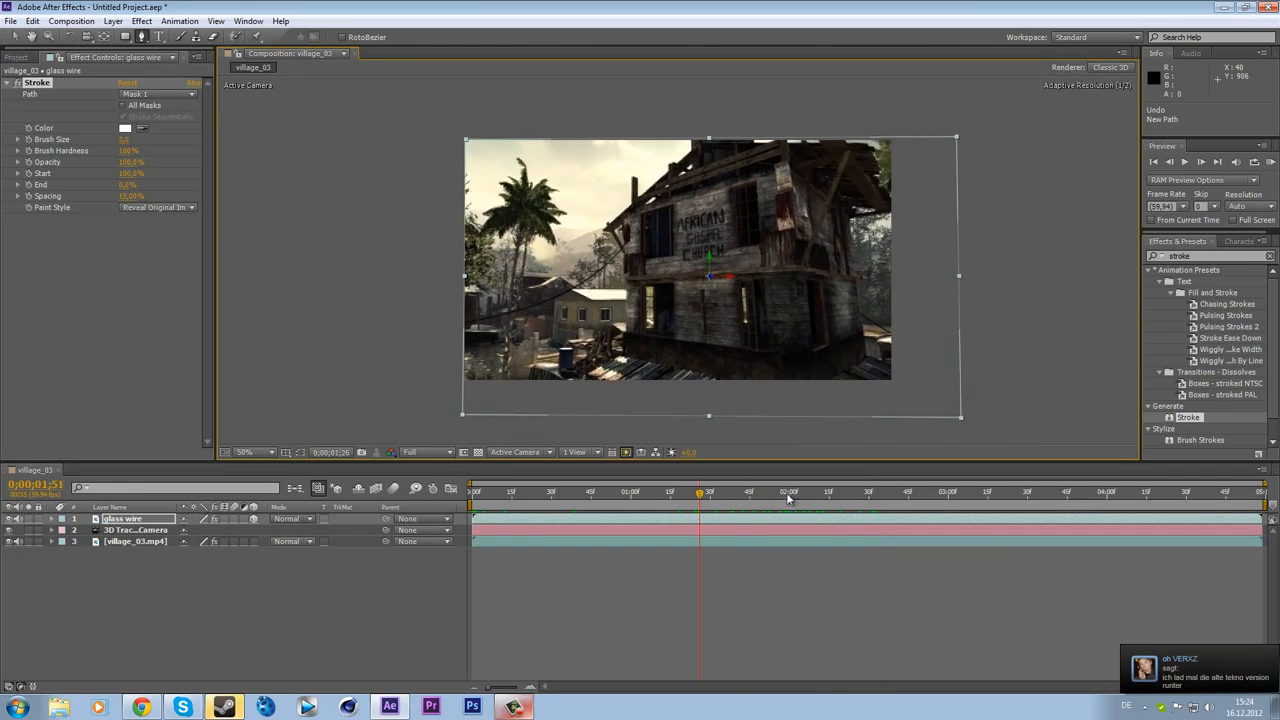
left_click_drag(700, 492, 922, 492)
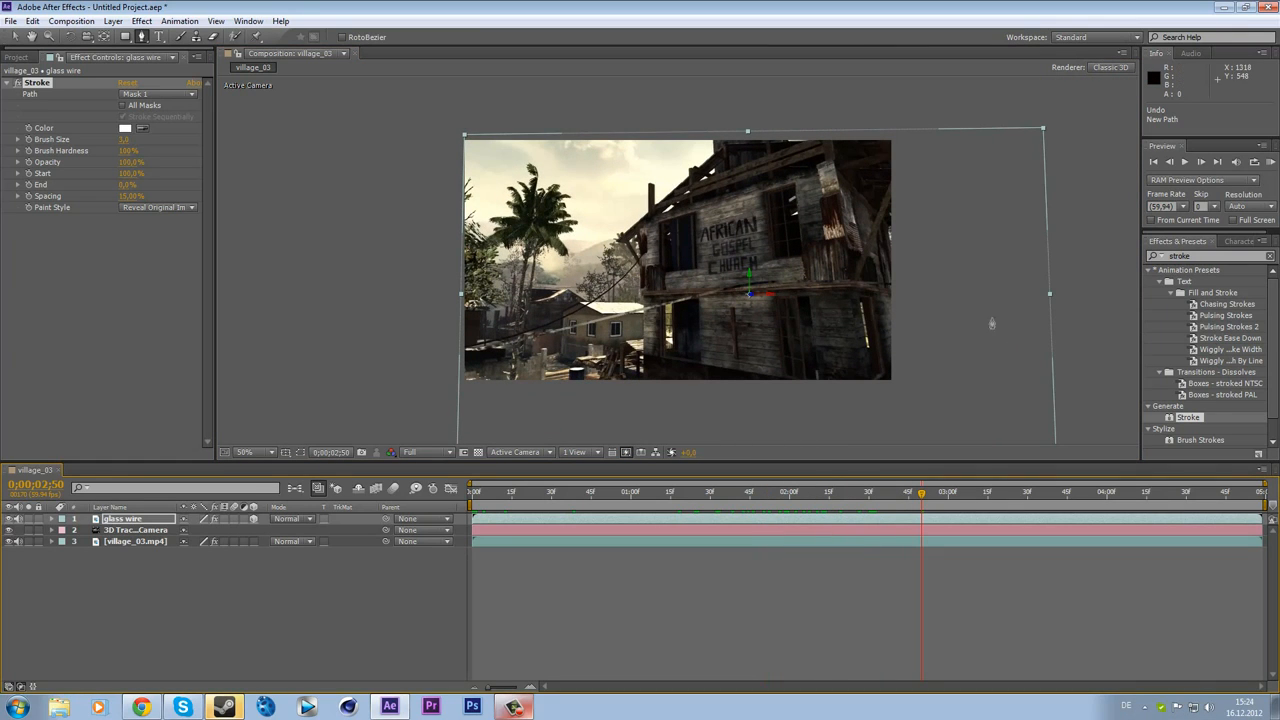
type("magnify")
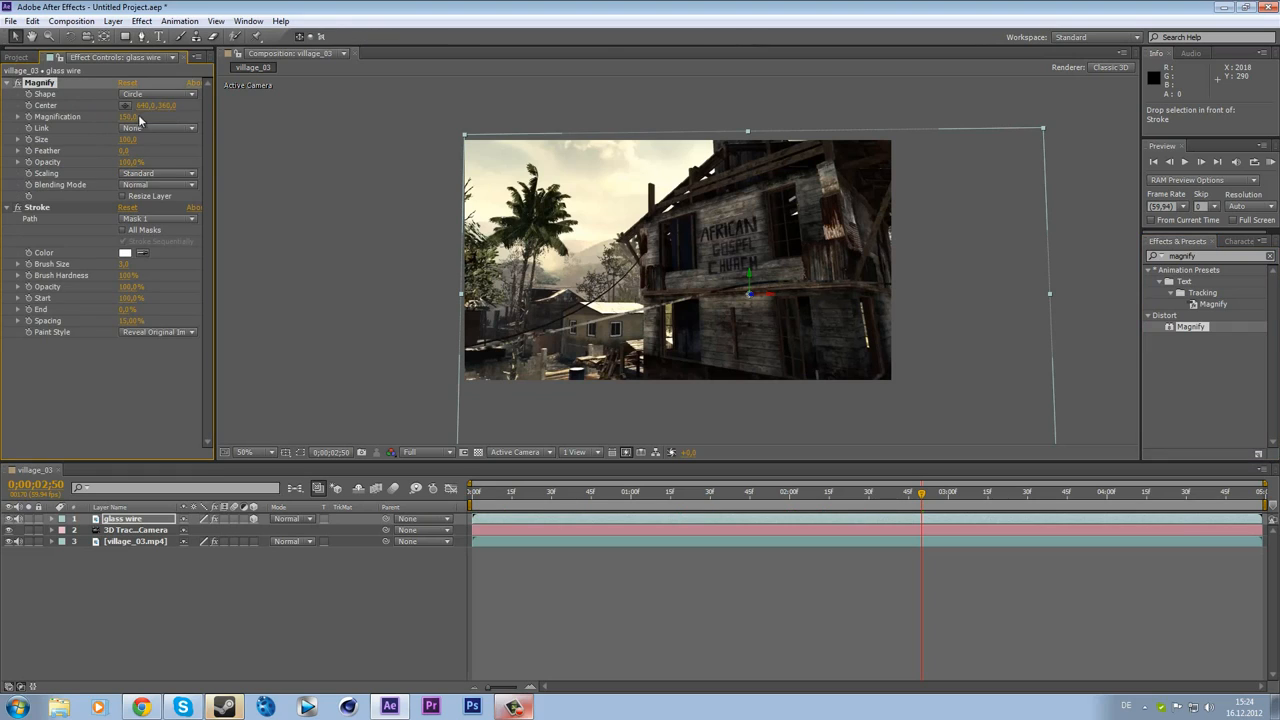
Adjust the Magnify effect's Magnification amount and Link setting
left_click(130, 116)
type("110")
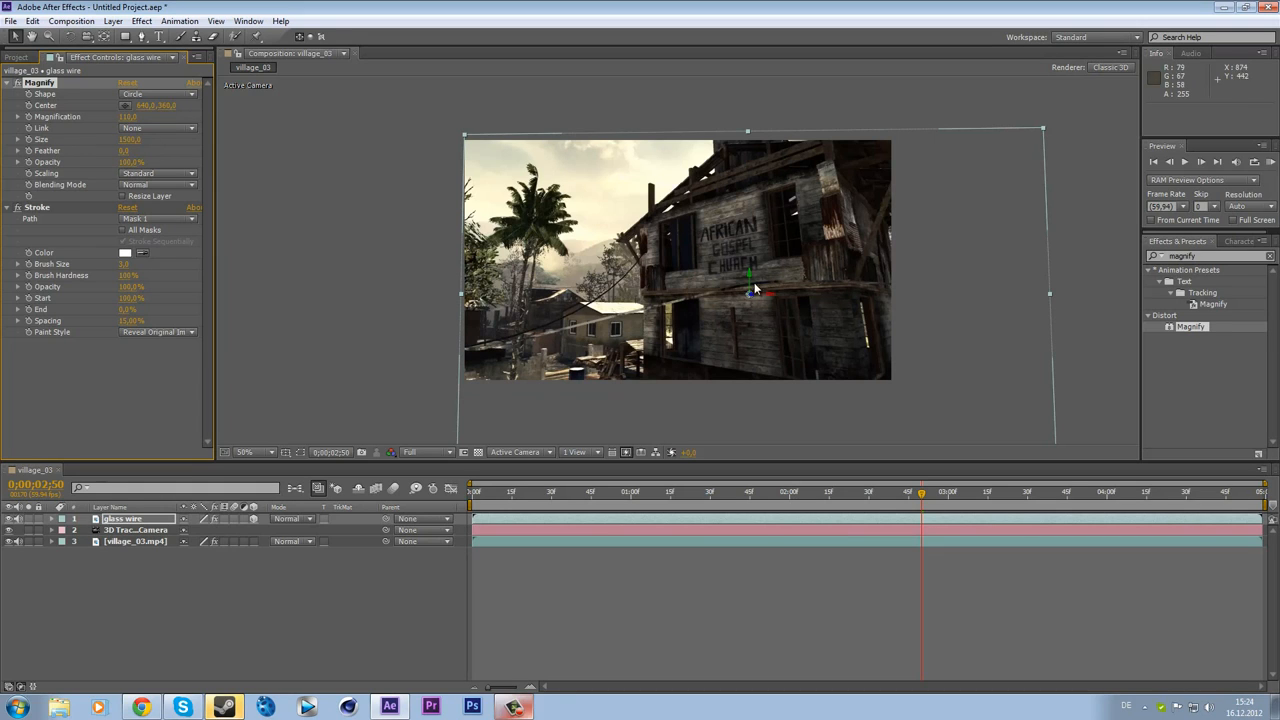
mouse_move(266, 312)
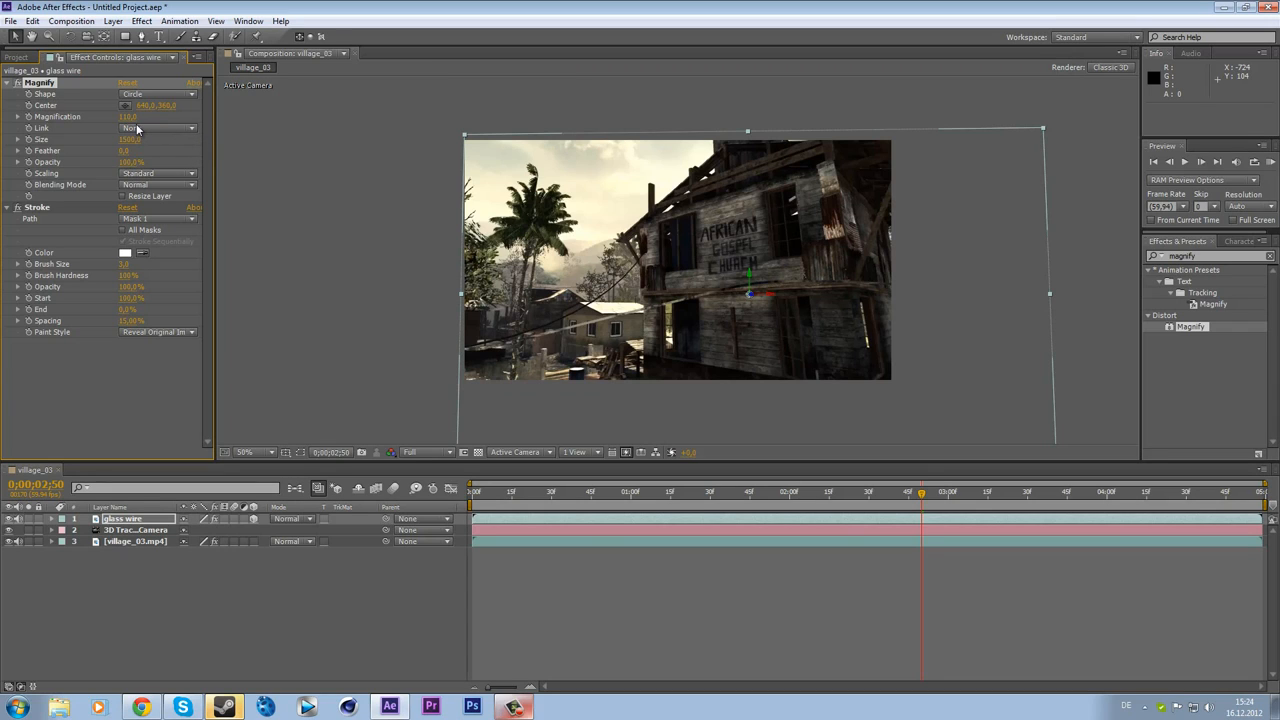
left_click(130, 140)
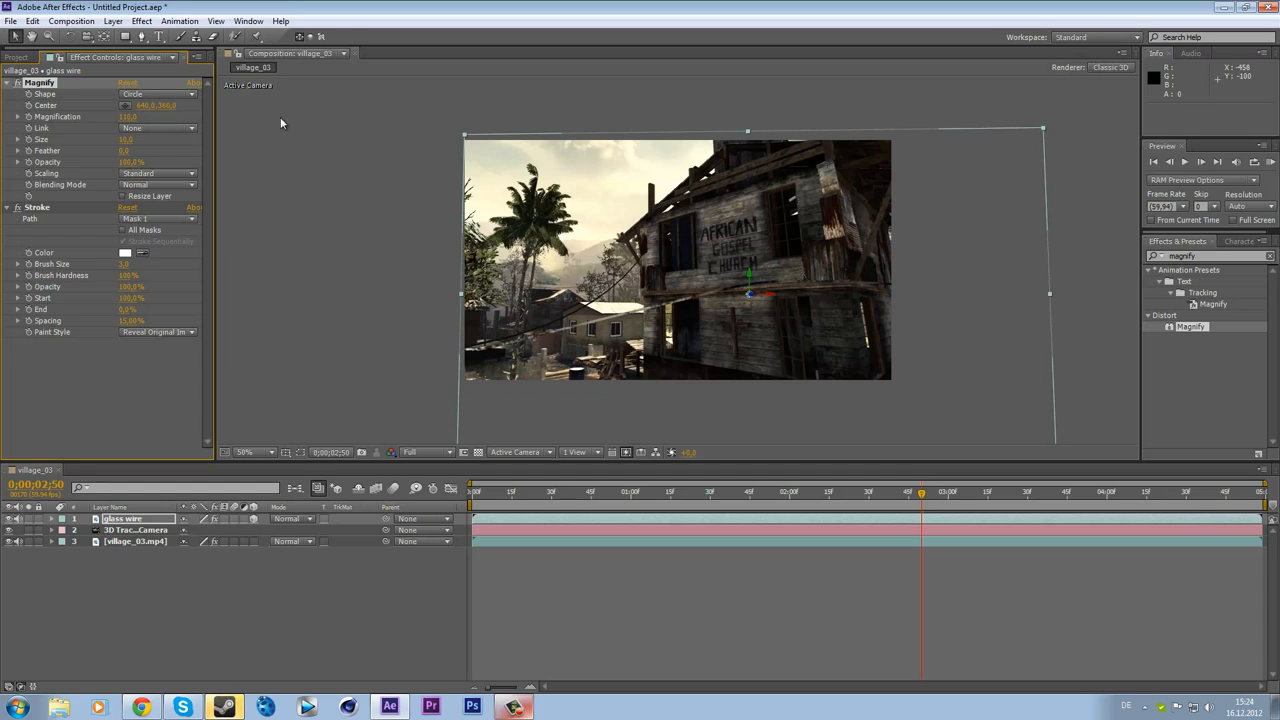
left_click(116, 116)
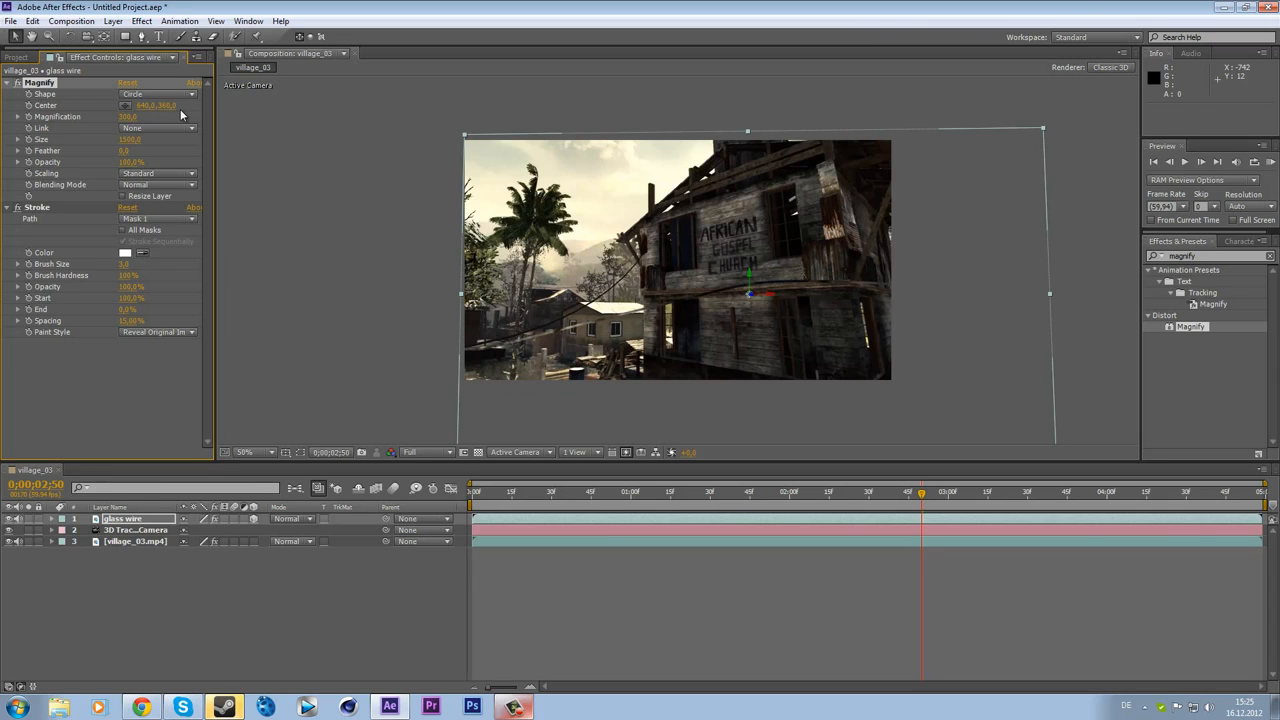
mouse_move(156, 128)
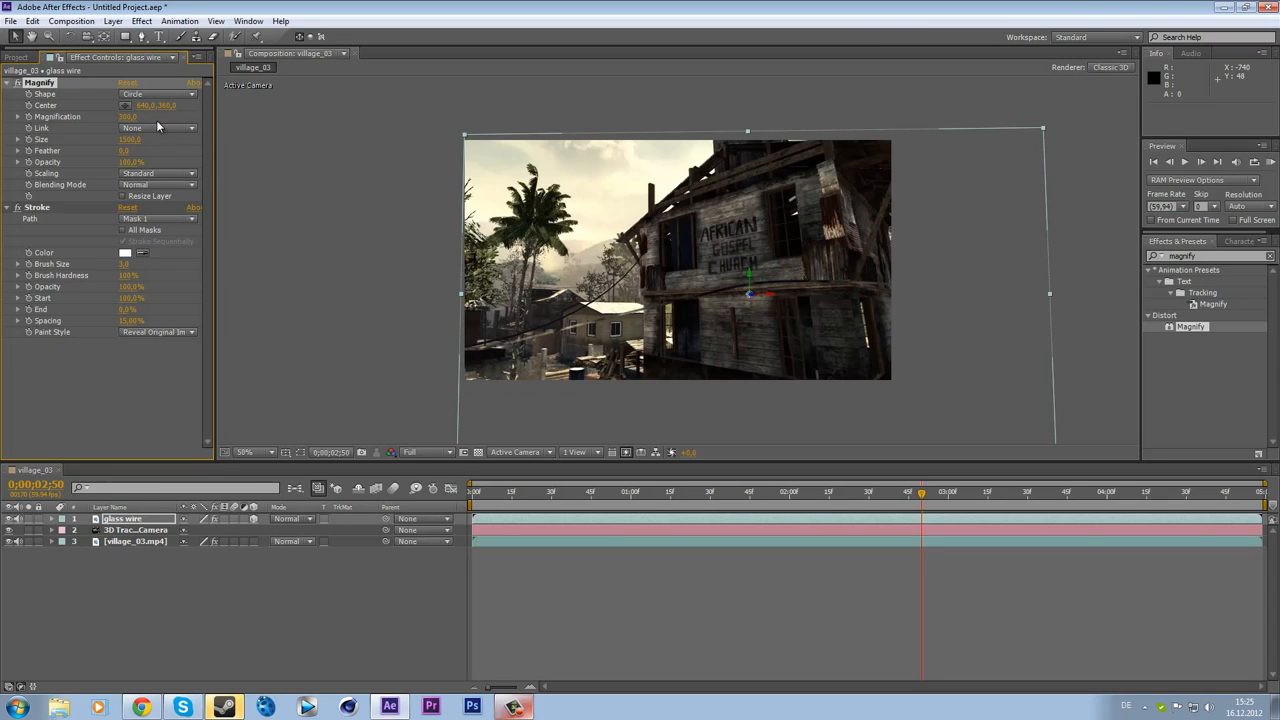
mouse_move(144, 144)
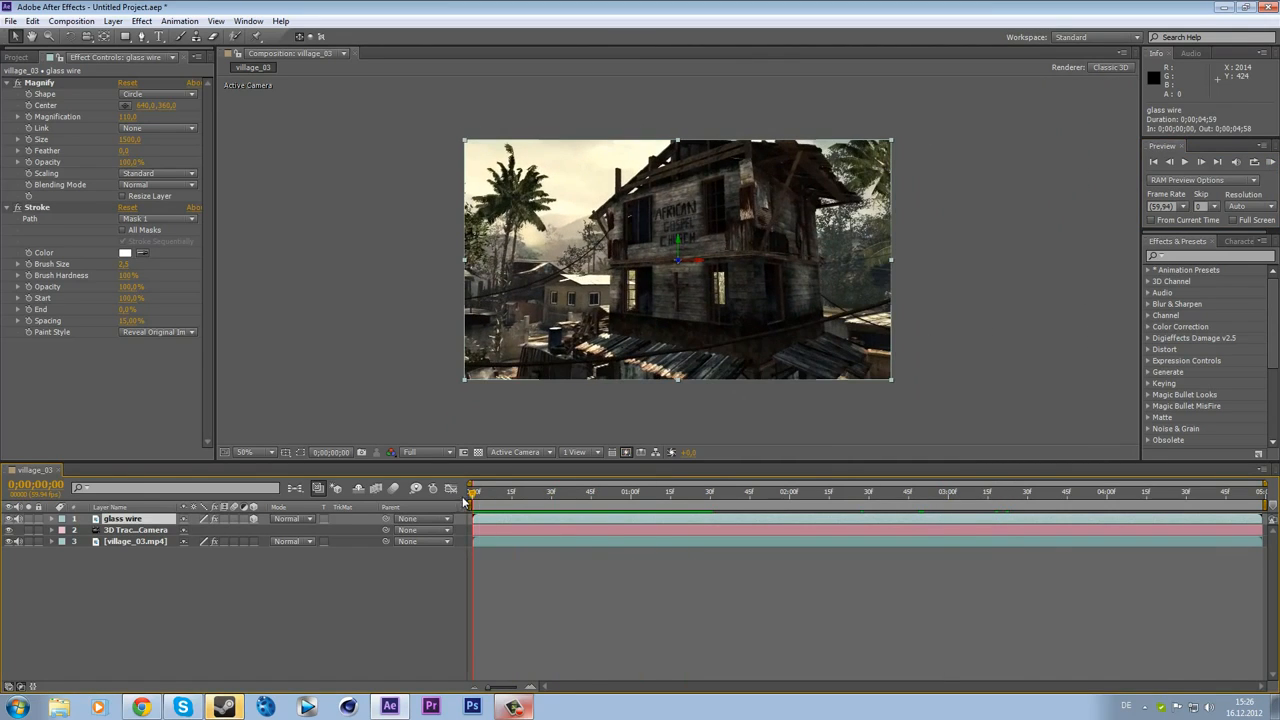
left_click(10, 96)
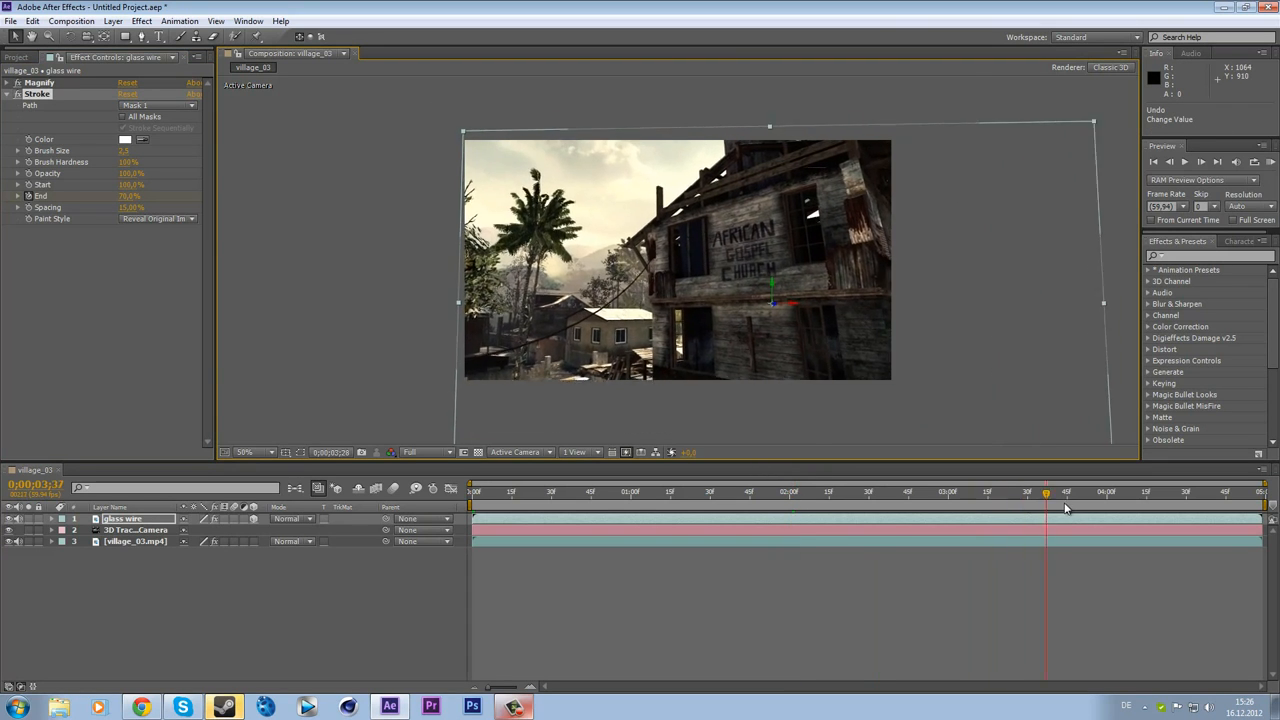
left_click(1064, 516)
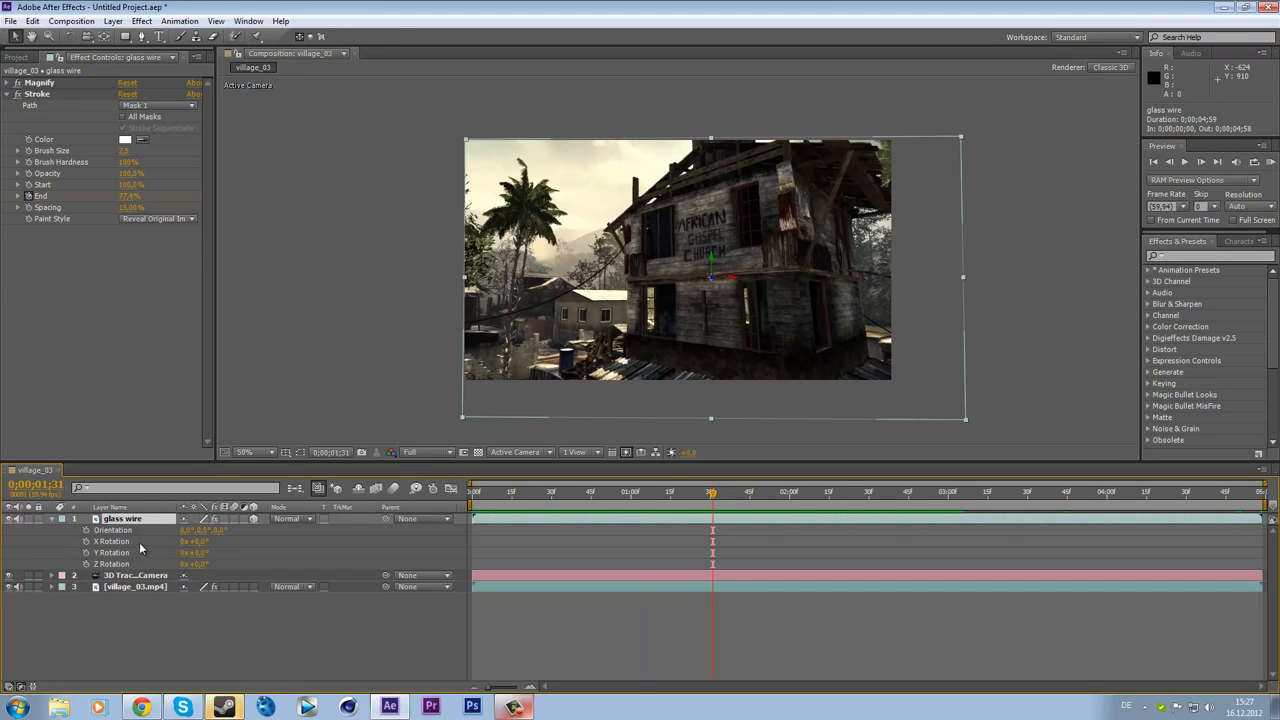
Select the glass wire layer for source replacement and move later in the shot
left_click(112, 552)
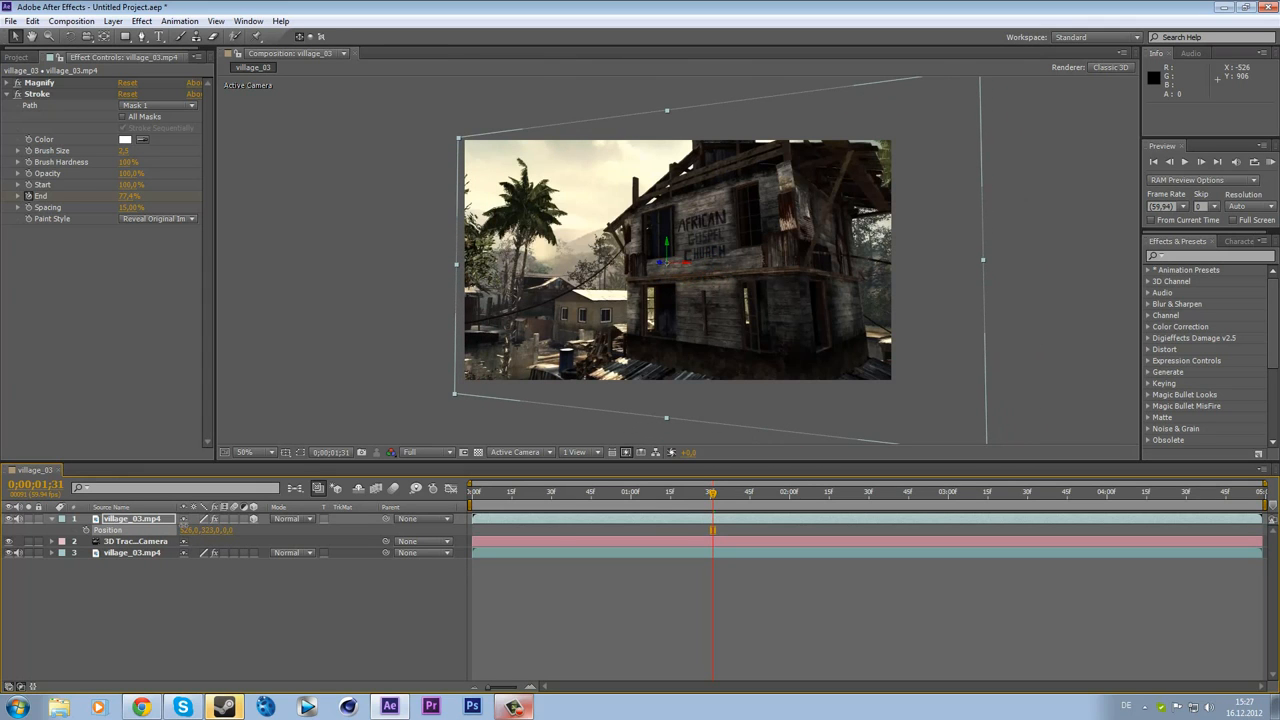
left_click(616, 492)
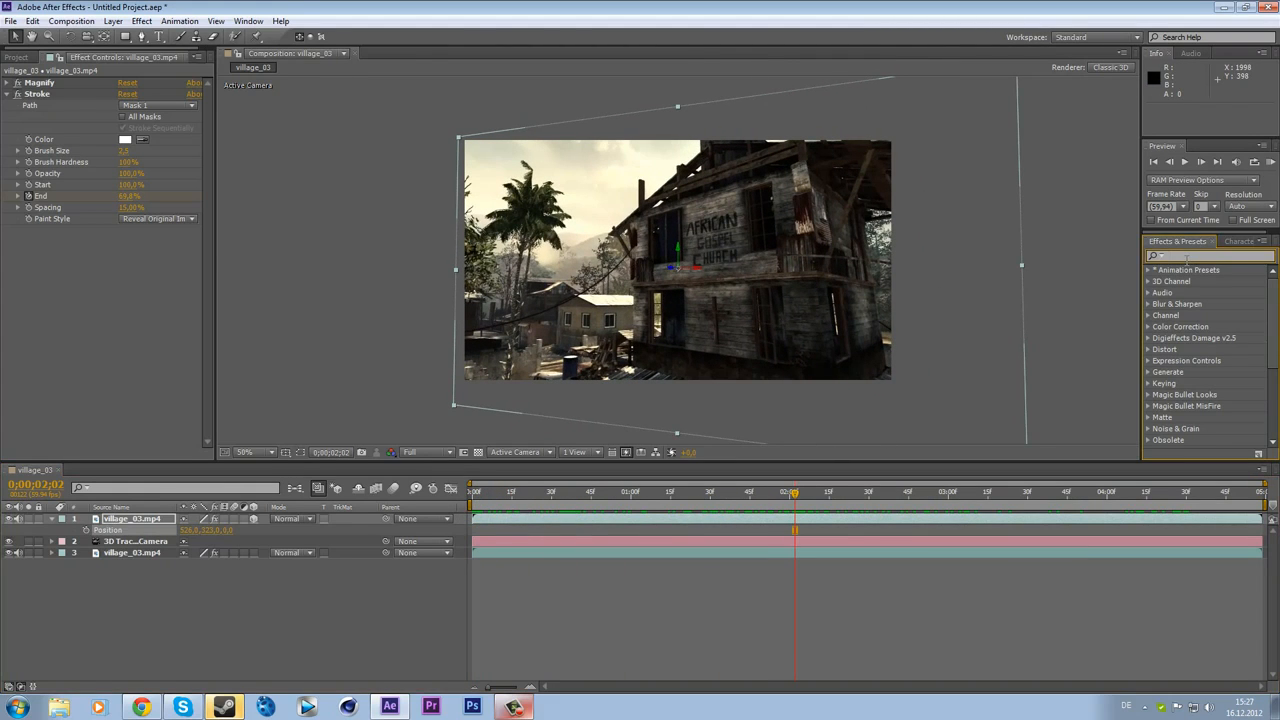
Search 'looks', apply Magic Bullet Looks and open its Edit grading editor
type("looks")
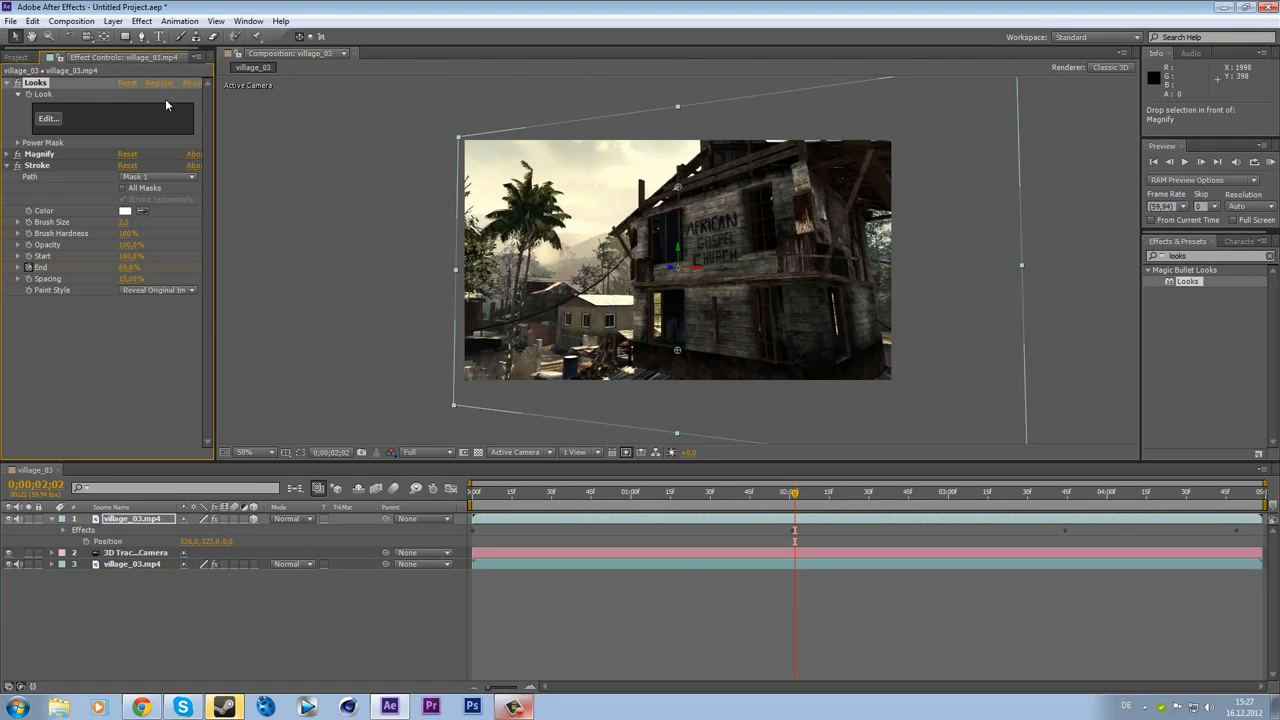
left_click(46, 120)
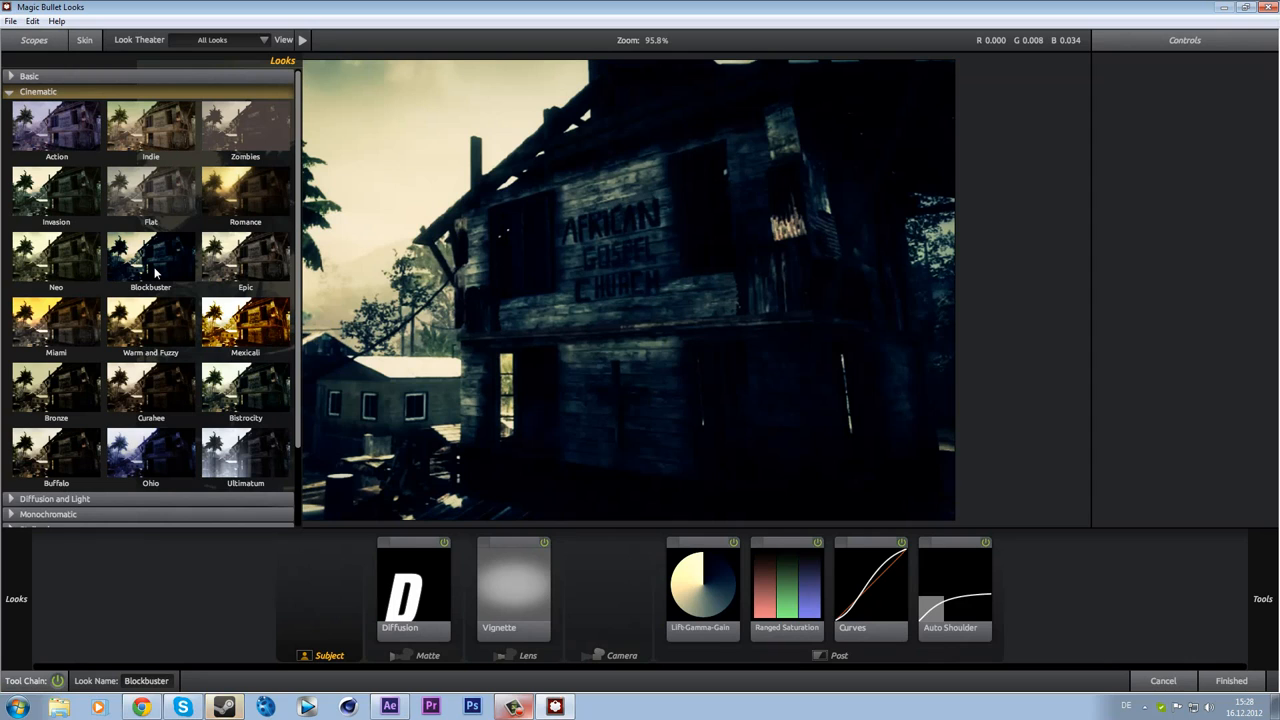
mouse_move(152, 270)
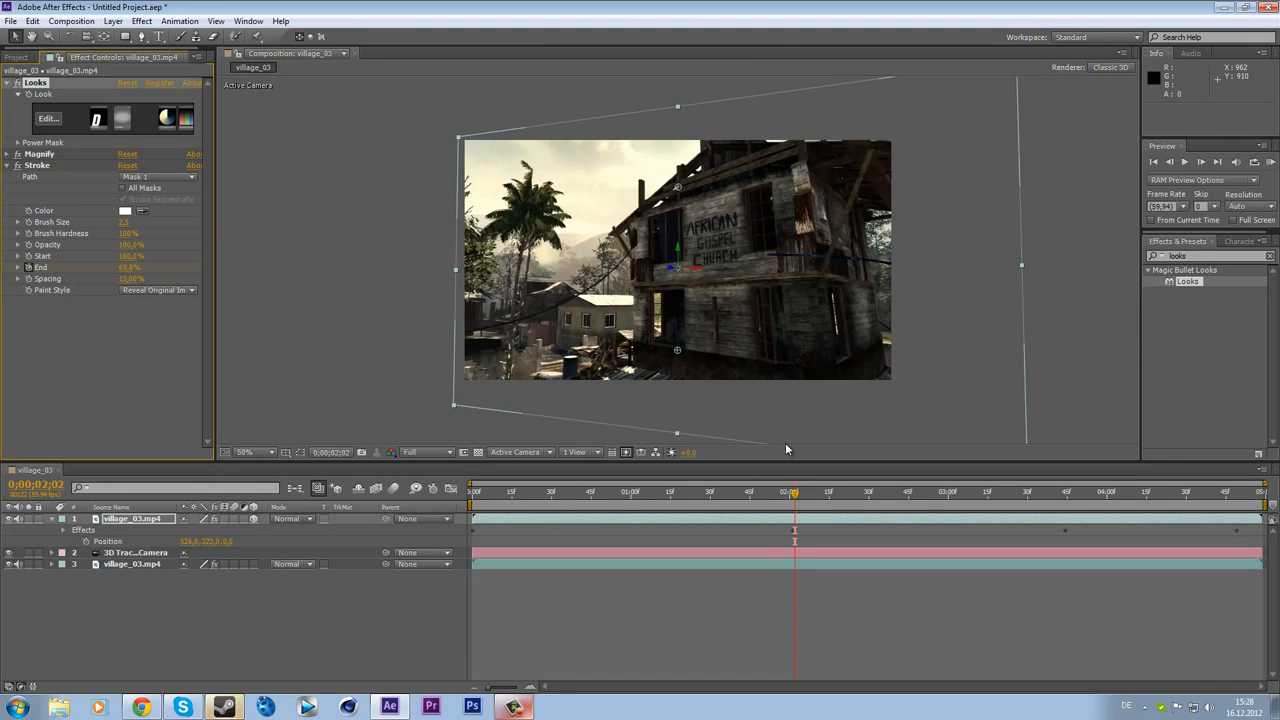
Play back the graded shot and jump to several moments to inspect tracking and grade
left_click(744, 492)
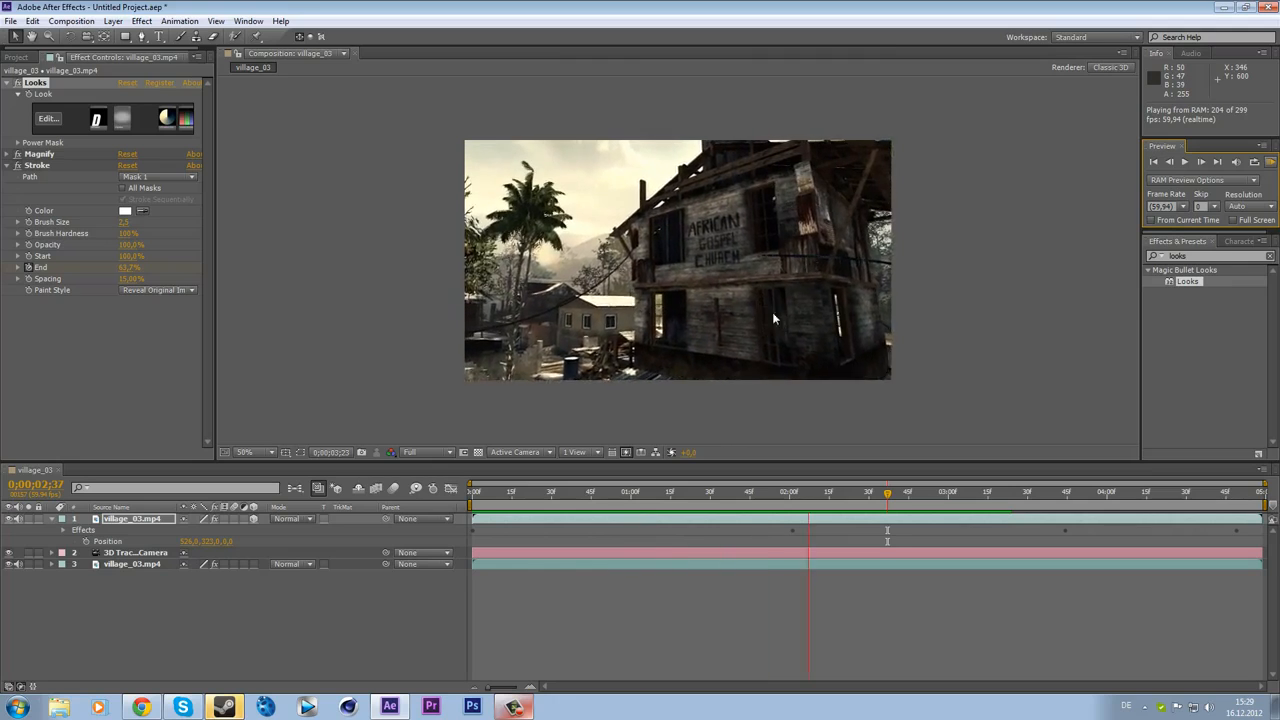
left_click(888, 496)
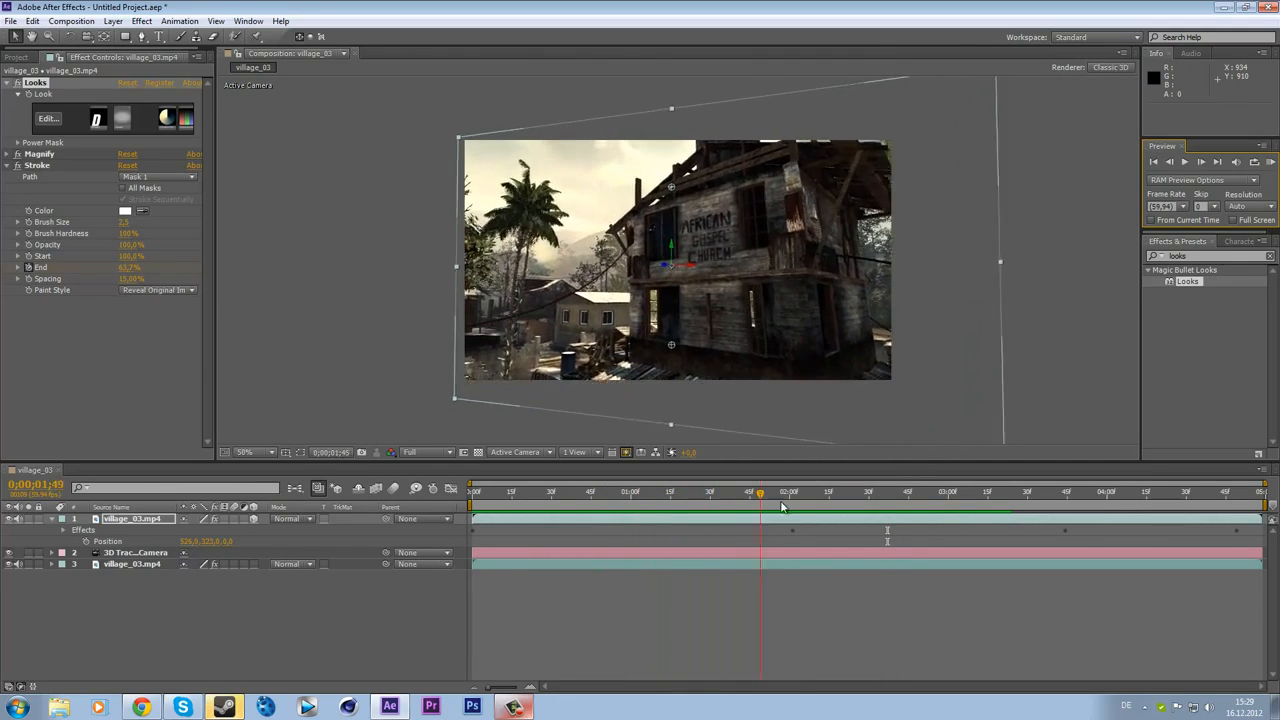
left_click(892, 492)
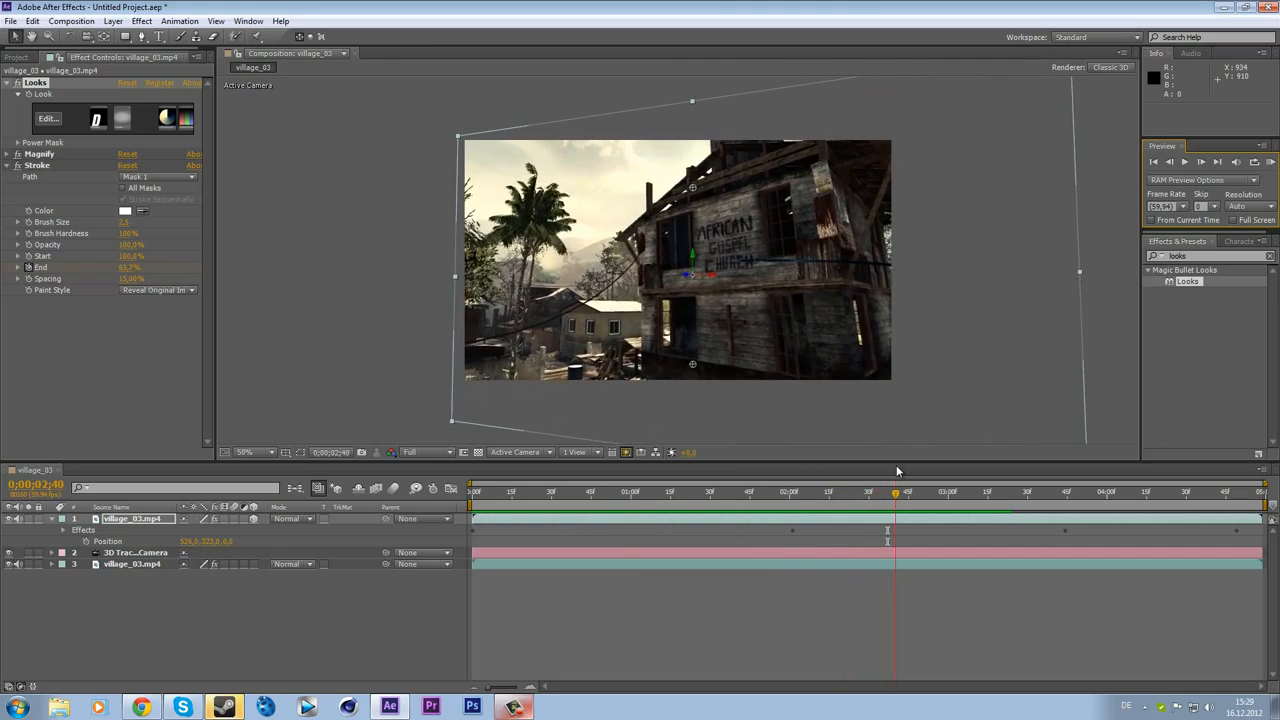
left_click(790, 496)
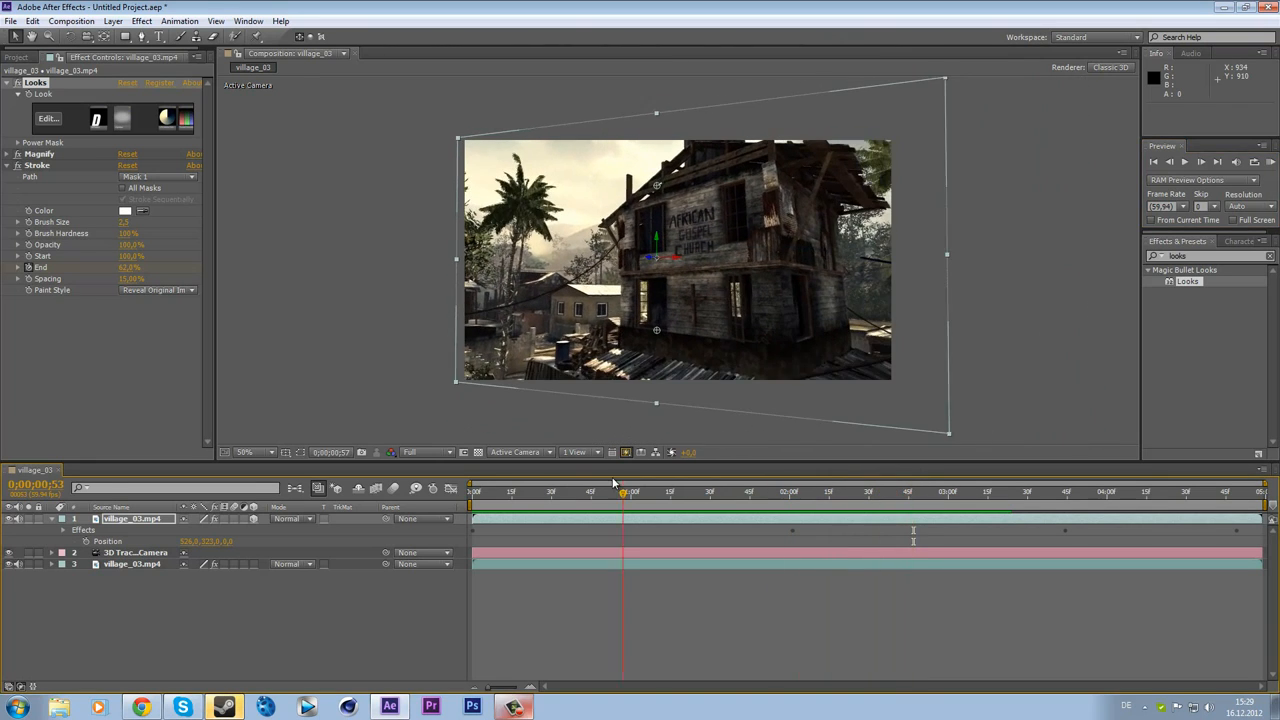
left_click_drag(622, 492, 614, 492)
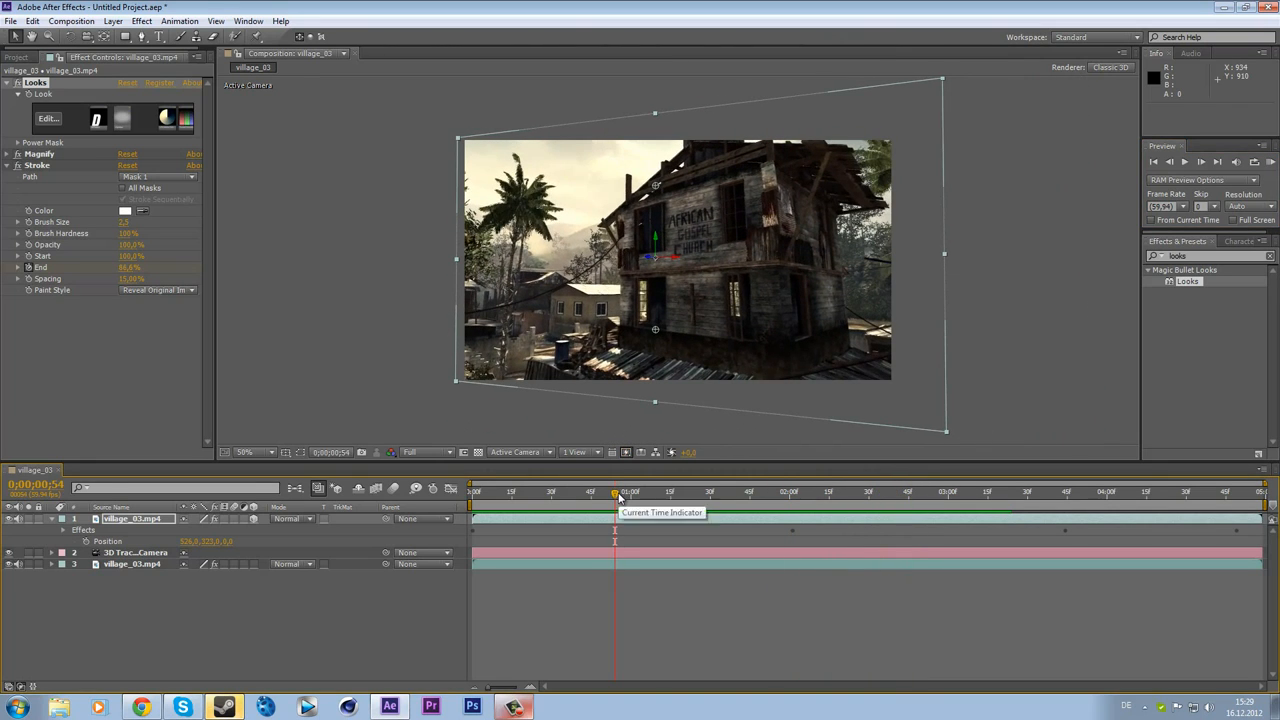
left_click_drag(616, 492, 696, 492)
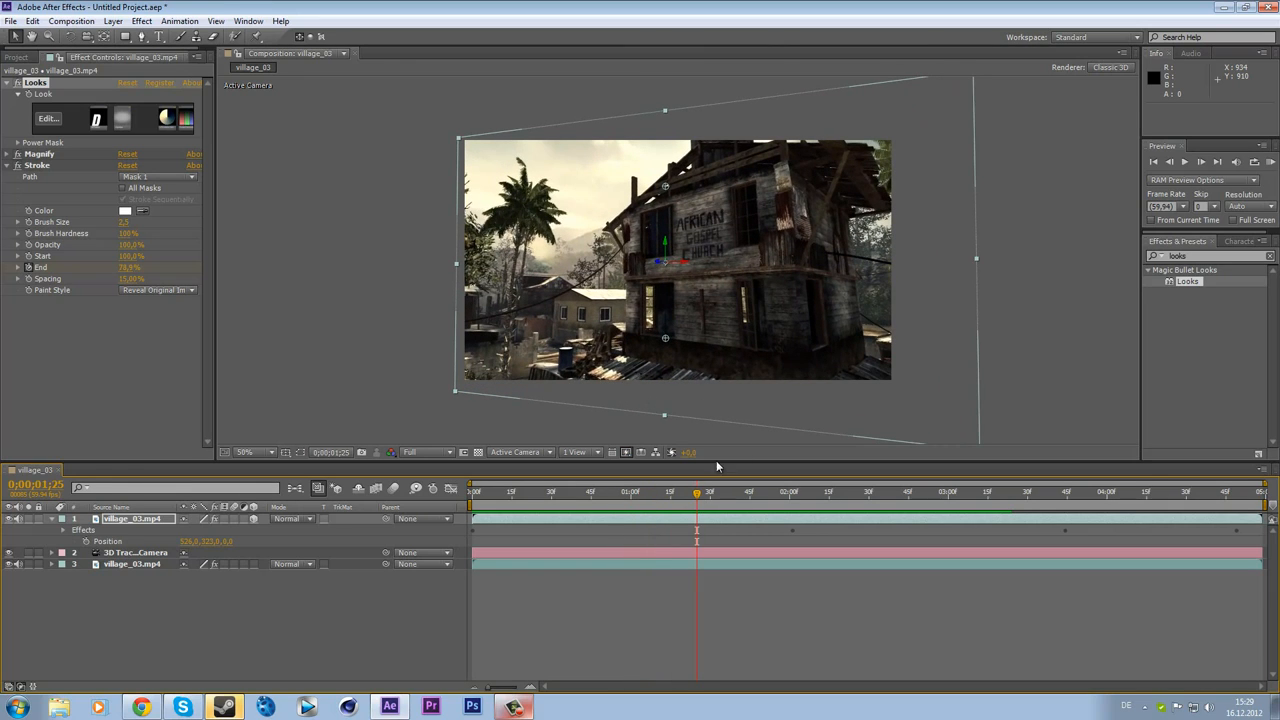
mouse_move(800, 426)
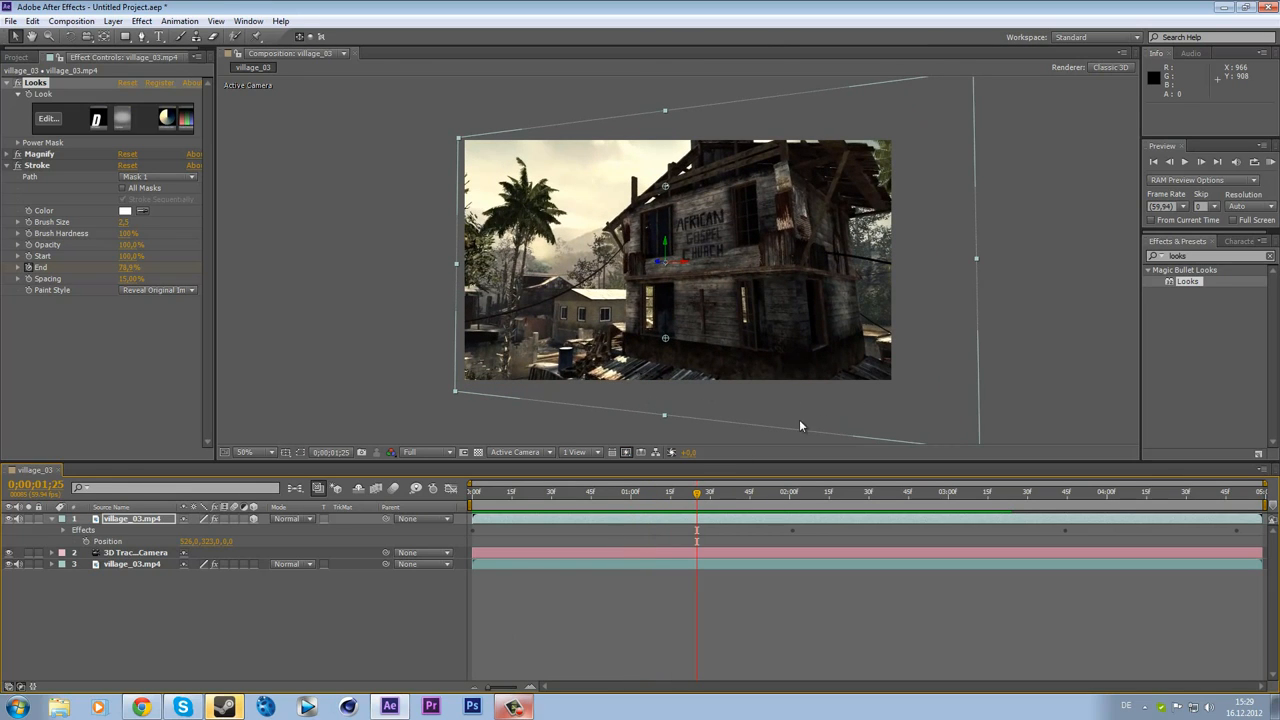